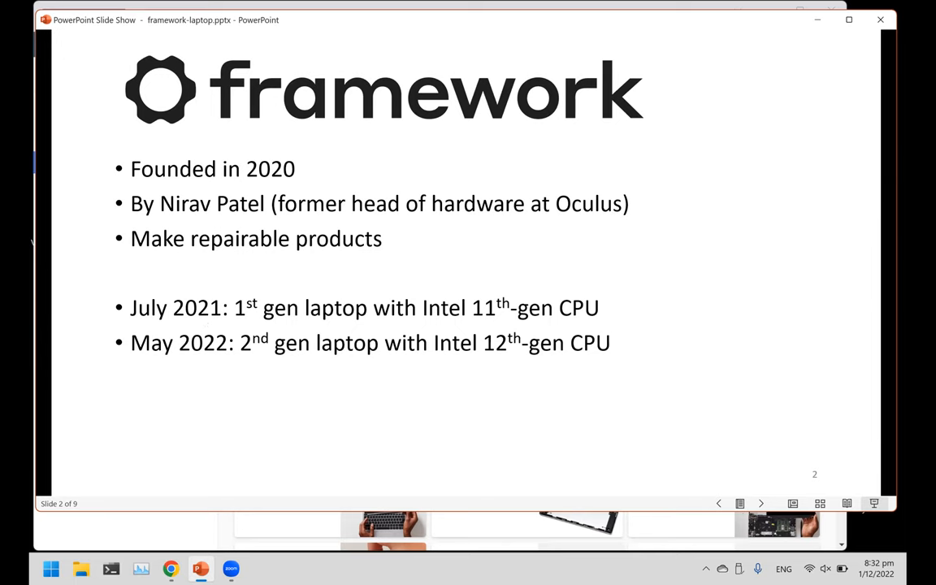
{"action": "mouse_move", "coordinate": [234, 325]}
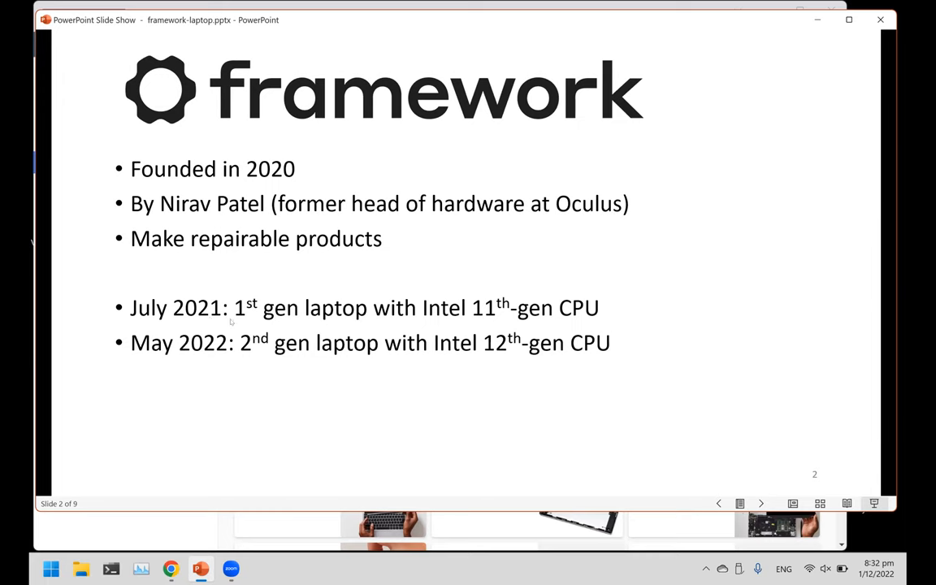
{"action": "mouse_move", "coordinate": [241, 328]}
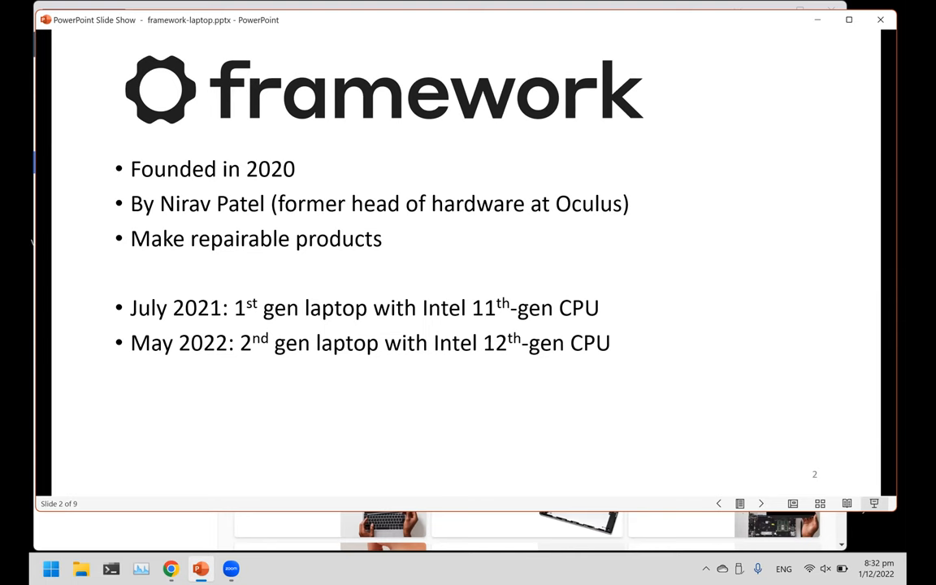
Advance the slideshow to the Key Specs of the 2022 model slide.
{"action": "left_click", "coordinate": [760, 500]}
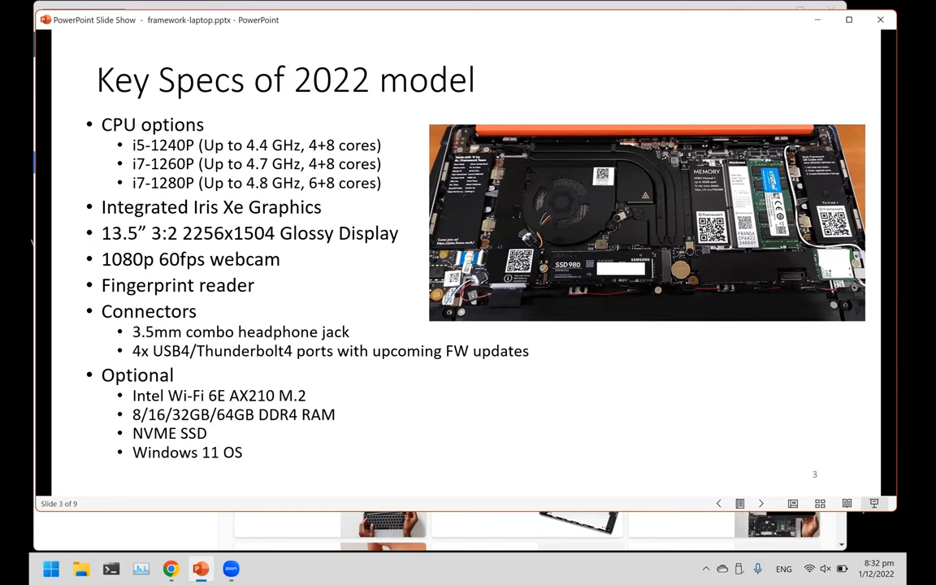
{"action": "mouse_move", "coordinate": [507, 367]}
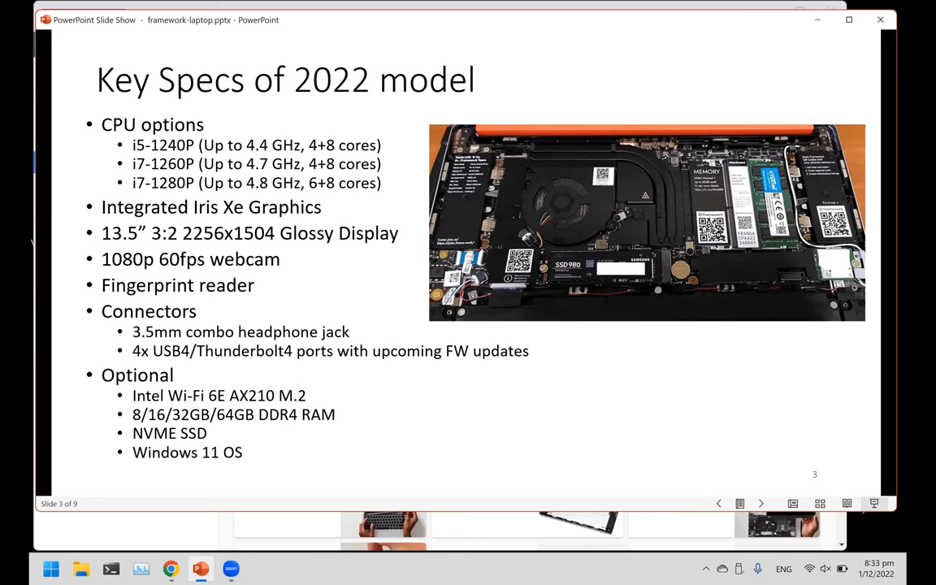
{"action": "mouse_move", "coordinate": [553, 286]}
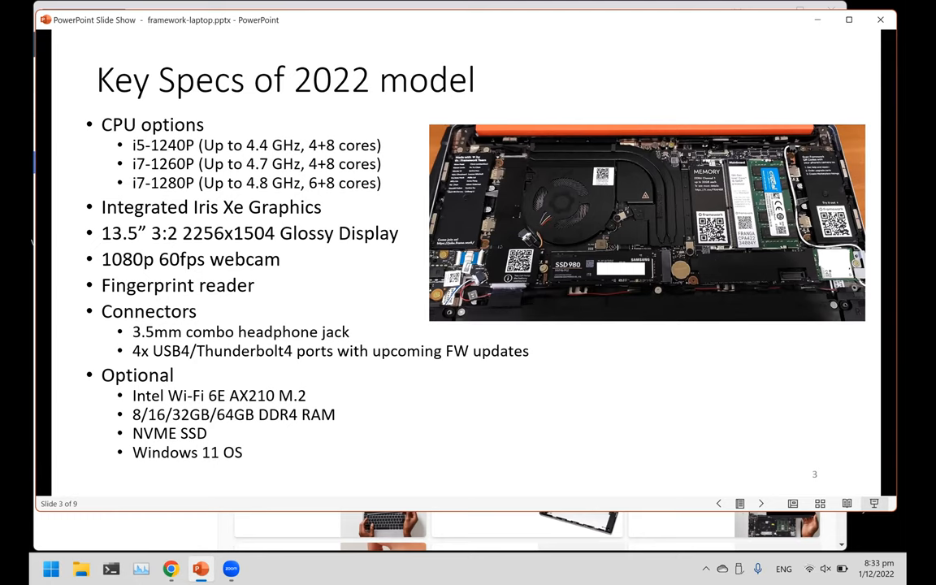
{"action": "mouse_move", "coordinate": [429, 328]}
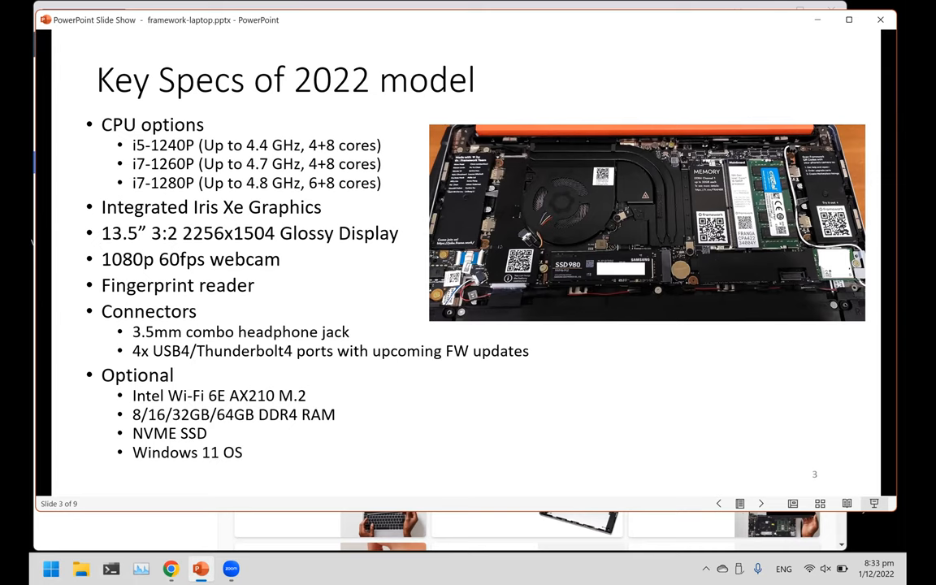
{"action": "mouse_move", "coordinate": [788, 306]}
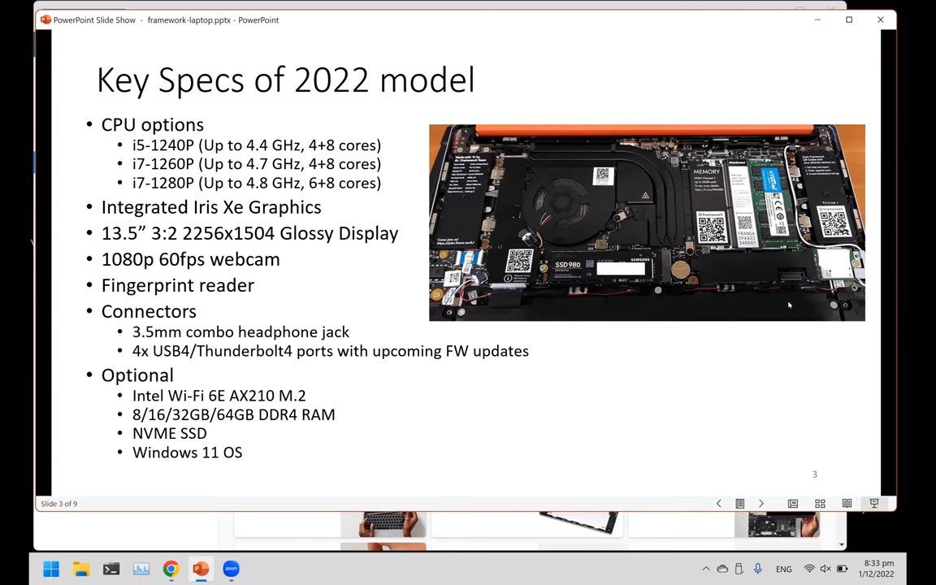
{"action": "mouse_move", "coordinate": [740, 447]}
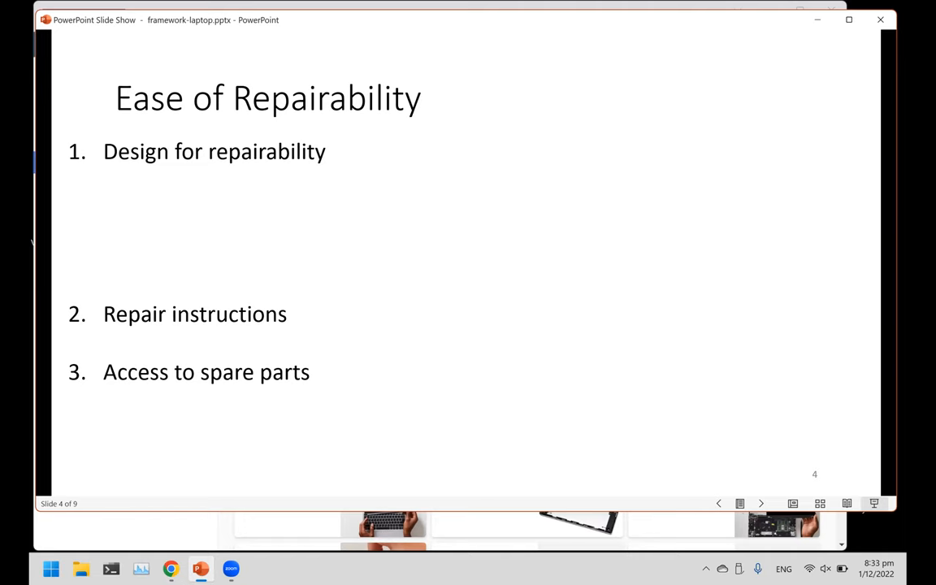
Reveal the repairability bullets and photos: modular design, extra screws, one screwdriver, modular ports.
{"action": "key", "text": "Right"}
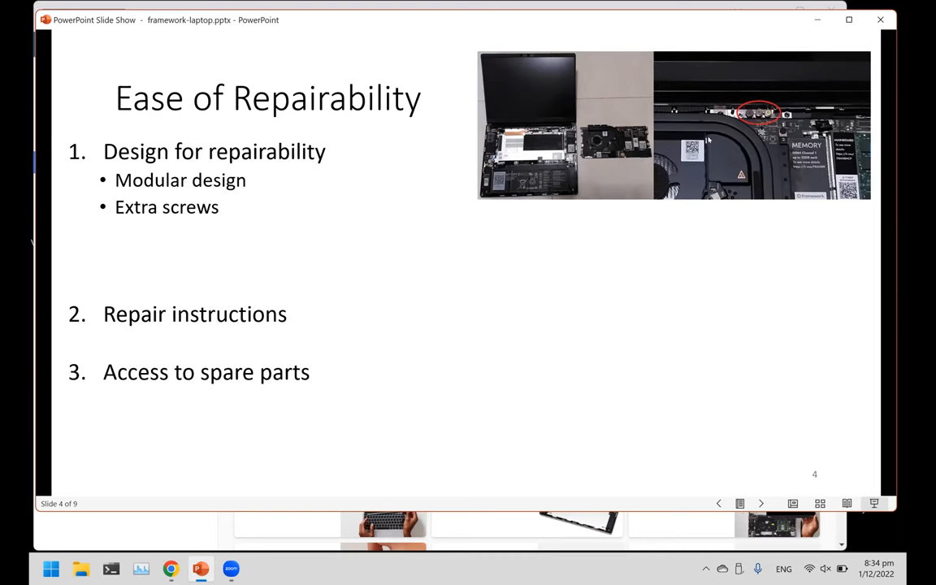
{"action": "mouse_move", "coordinate": [149, 286]}
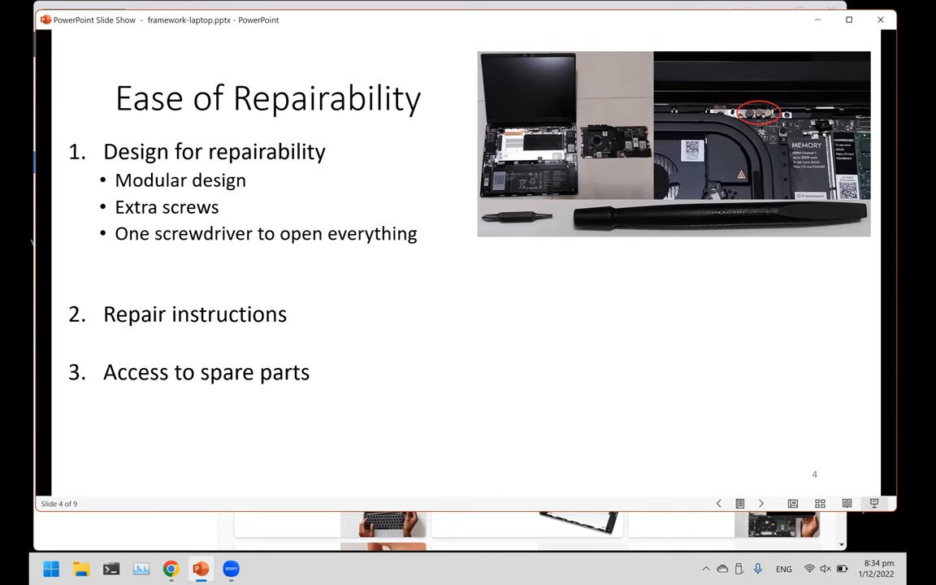
{"action": "key", "text": "Right"}
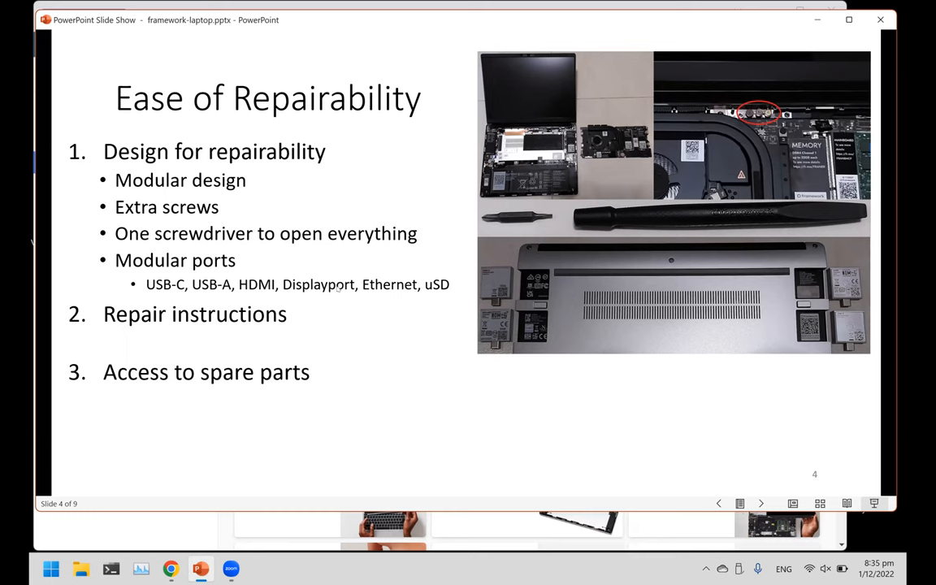
{"action": "mouse_move", "coordinate": [408, 306]}
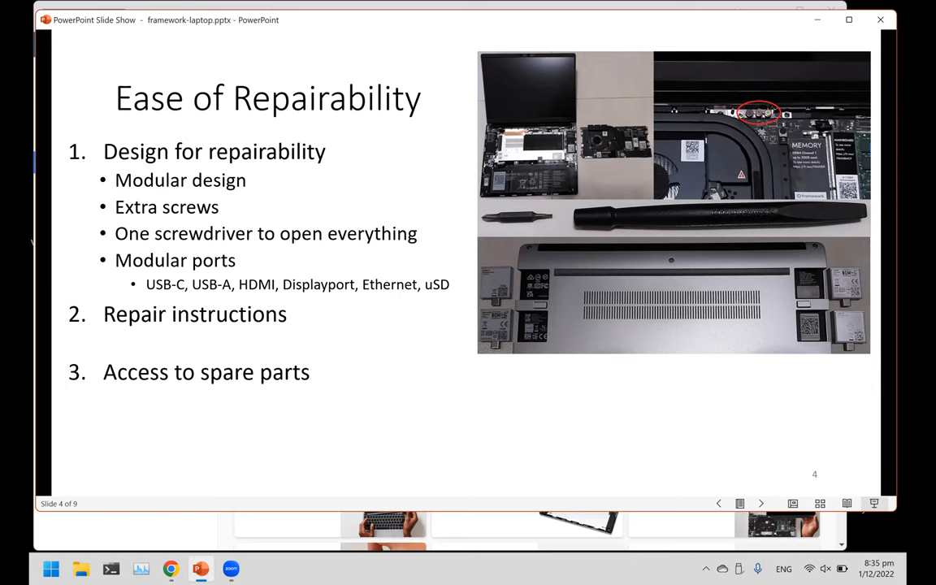
{"action": "mouse_move", "coordinate": [328, 296]}
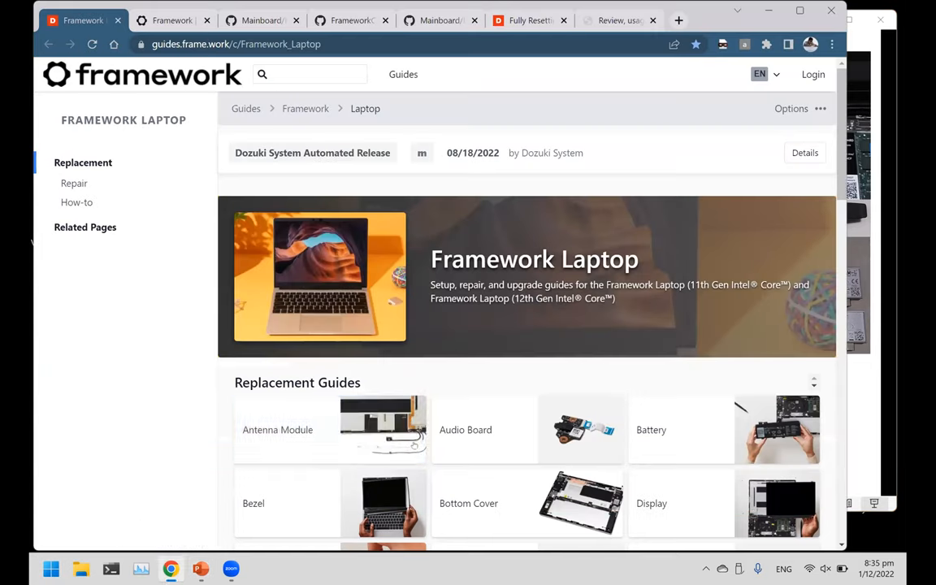
Scroll through the Framework Laptop replacement, repair and how-to guides, then switch to the marketplace.
{"action": "scroll", "scroll_direction": "down", "scroll_amount": 3}
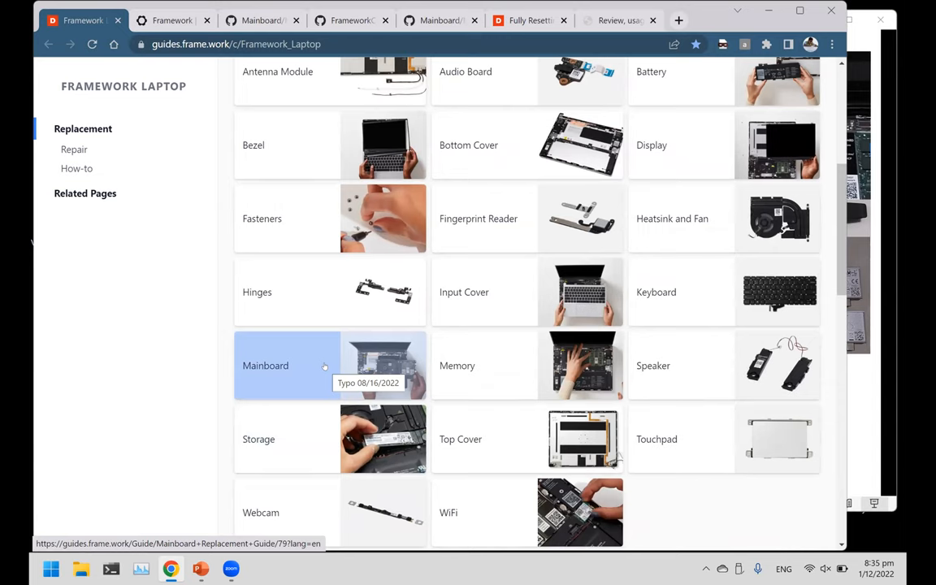
{"action": "scroll", "scroll_direction": "down", "scroll_amount": 3}
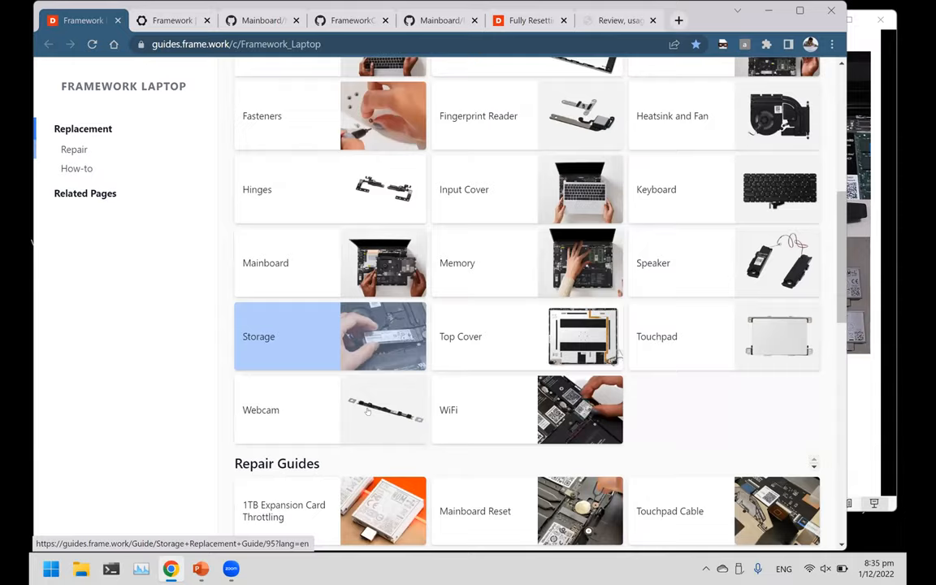
{"action": "scroll", "scroll_direction": "down", "scroll_amount": 3}
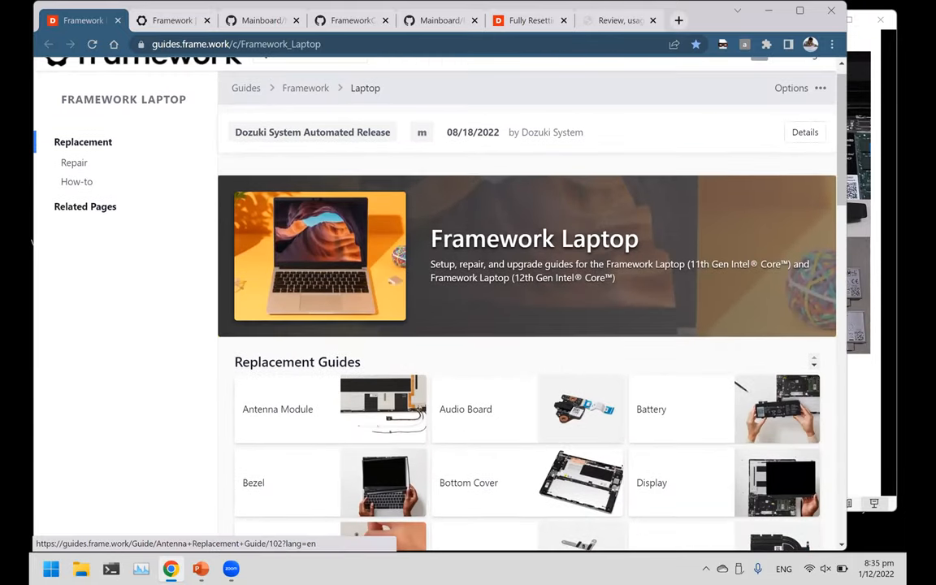
{"action": "scroll", "scroll_direction": "down", "scroll_amount": 3}
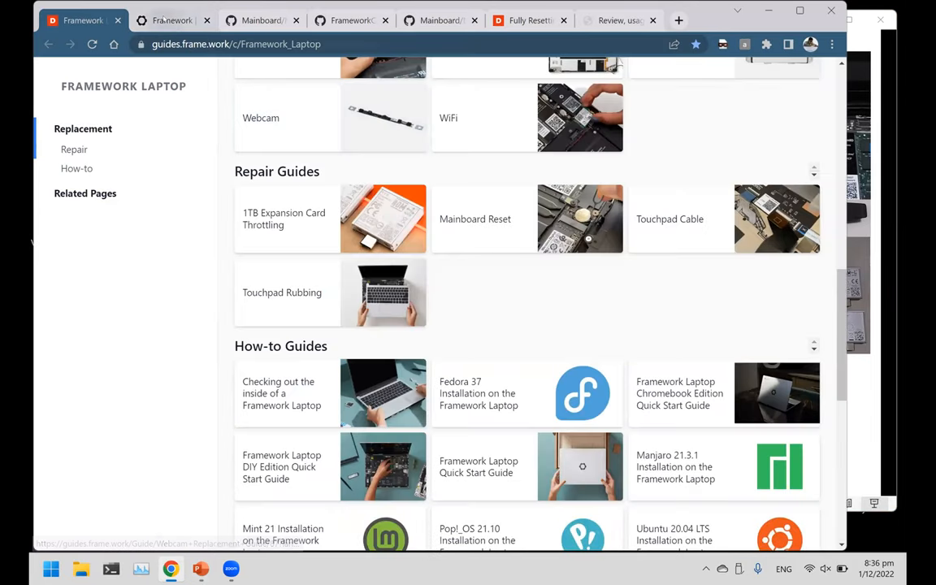
{"action": "left_click", "coordinate": [177, 20]}
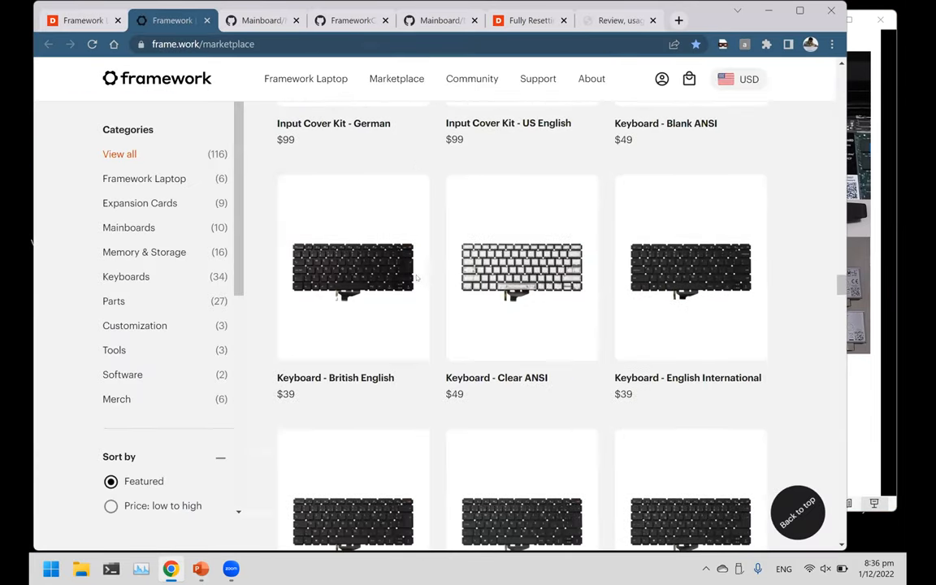
Scroll through the marketplace Parts listing of hinge kits, touchpads and antenna modules.
{"action": "scroll", "scroll_direction": "down", "scroll_amount": 3}
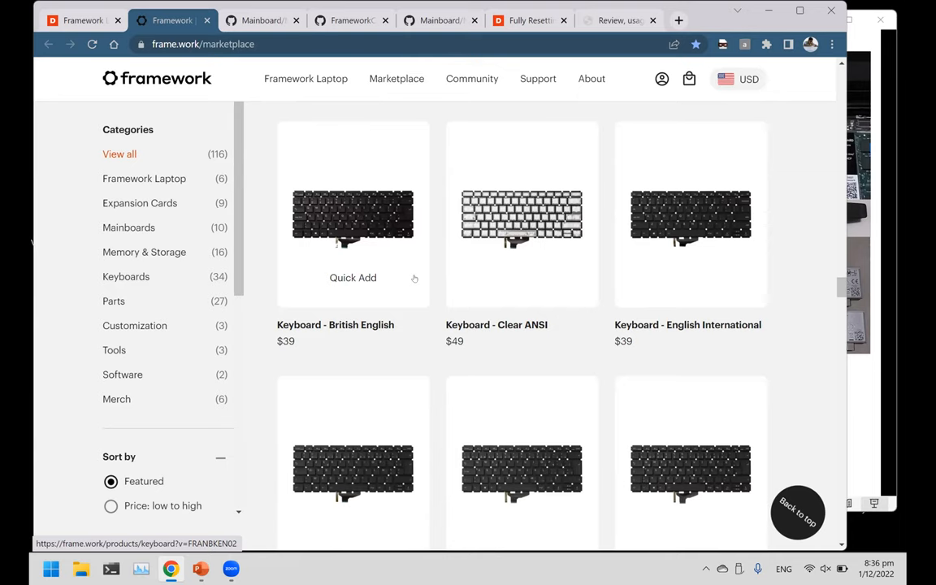
{"action": "scroll", "scroll_direction": "down", "scroll_amount": 3}
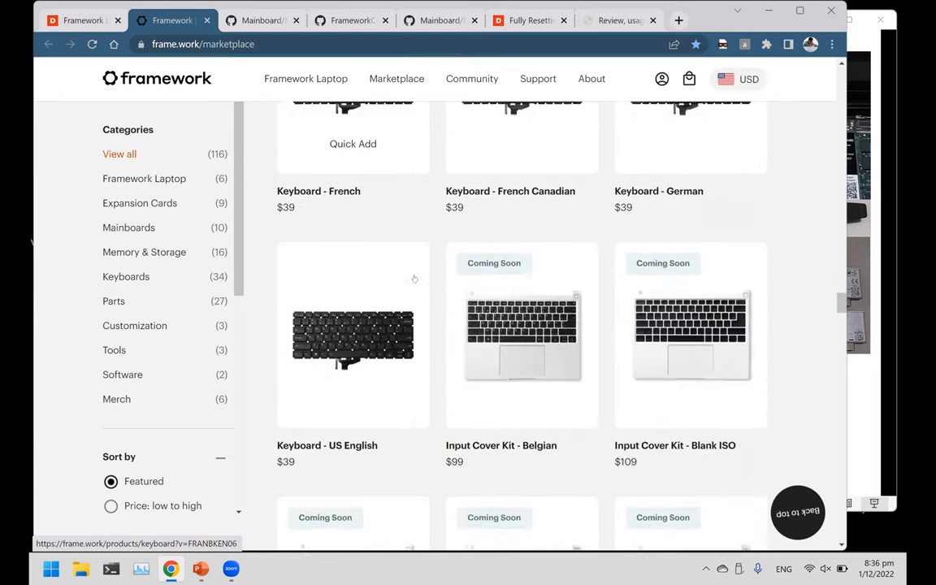
{"action": "scroll", "scroll_direction": "down", "scroll_amount": 3}
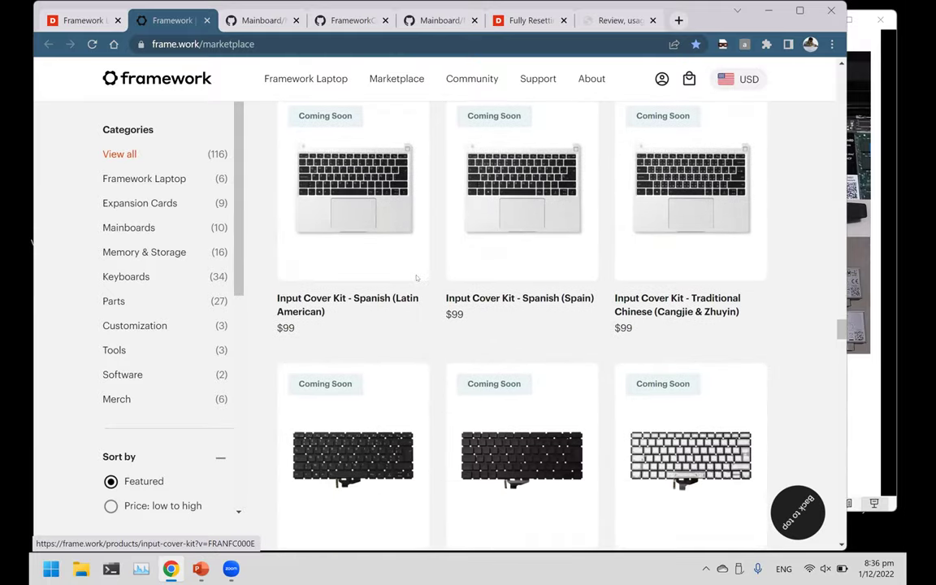
{"action": "scroll", "scroll_direction": "down", "scroll_amount": 3}
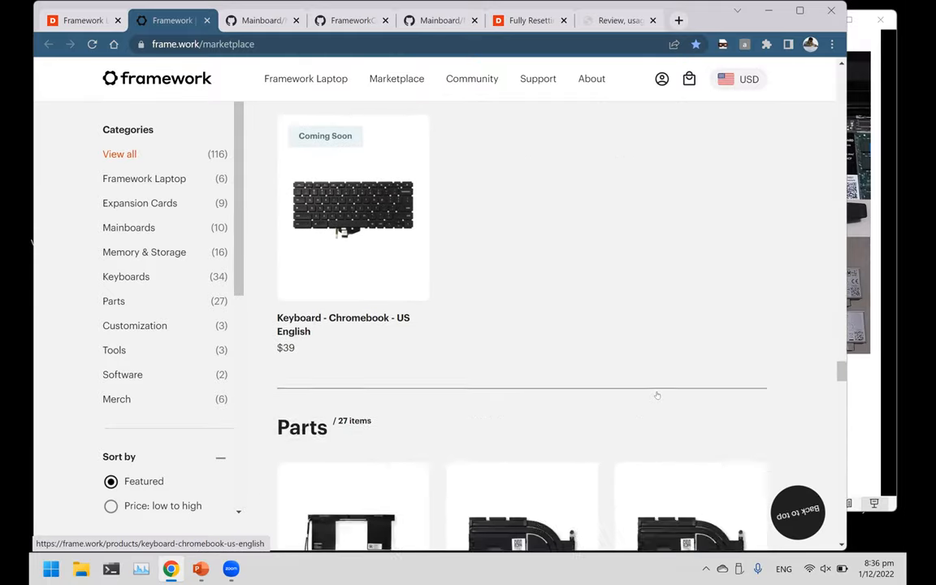
{"action": "scroll", "scroll_direction": "down", "scroll_amount": 3}
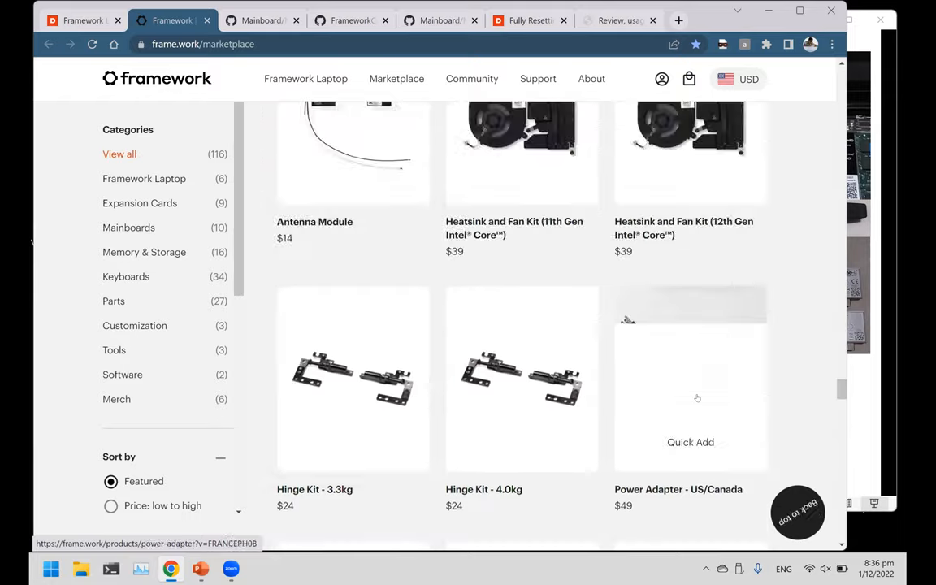
{"action": "scroll", "scroll_direction": "down", "scroll_amount": 3}
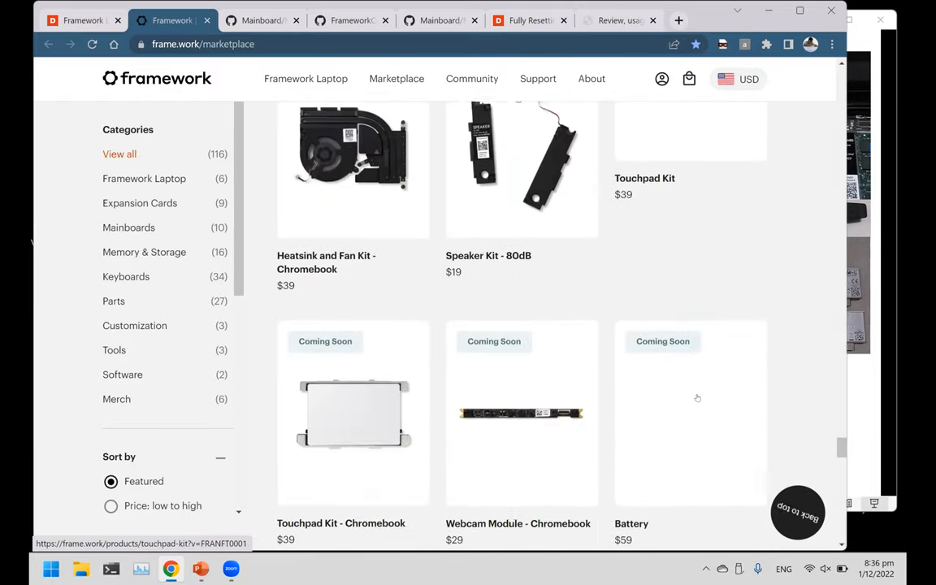
{"action": "scroll", "scroll_direction": "down", "scroll_amount": 3}
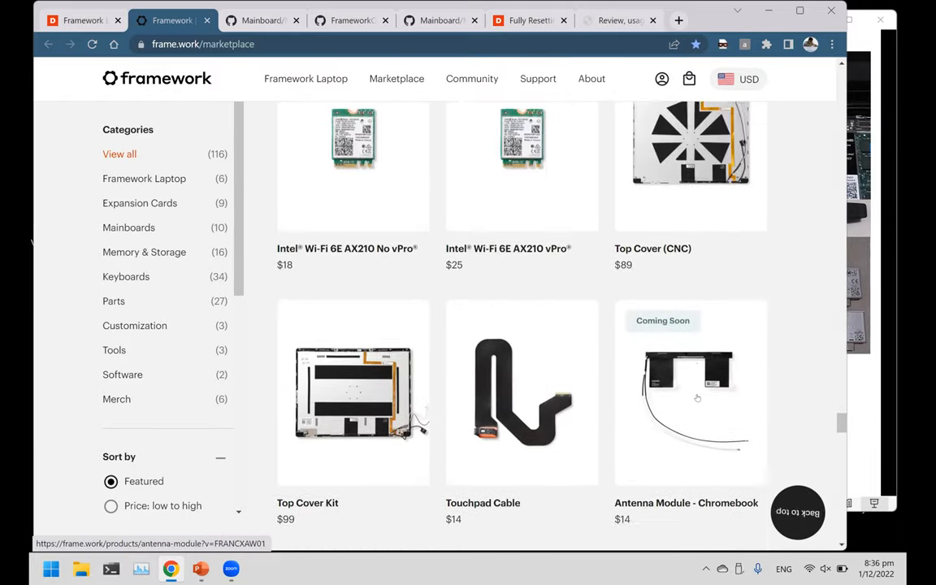
{"action": "scroll", "scroll_direction": "down", "scroll_amount": 3}
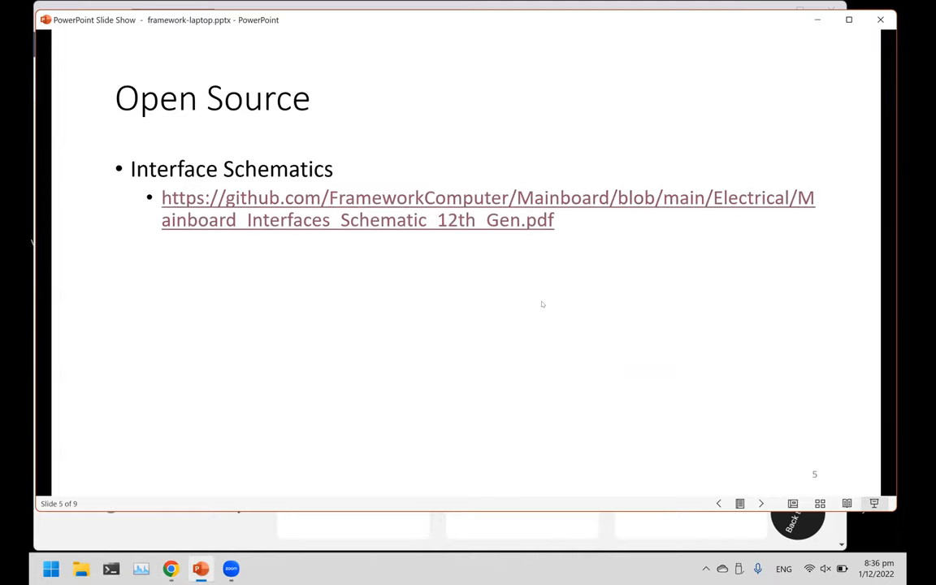
{"action": "mouse_move", "coordinate": [169, 531]}
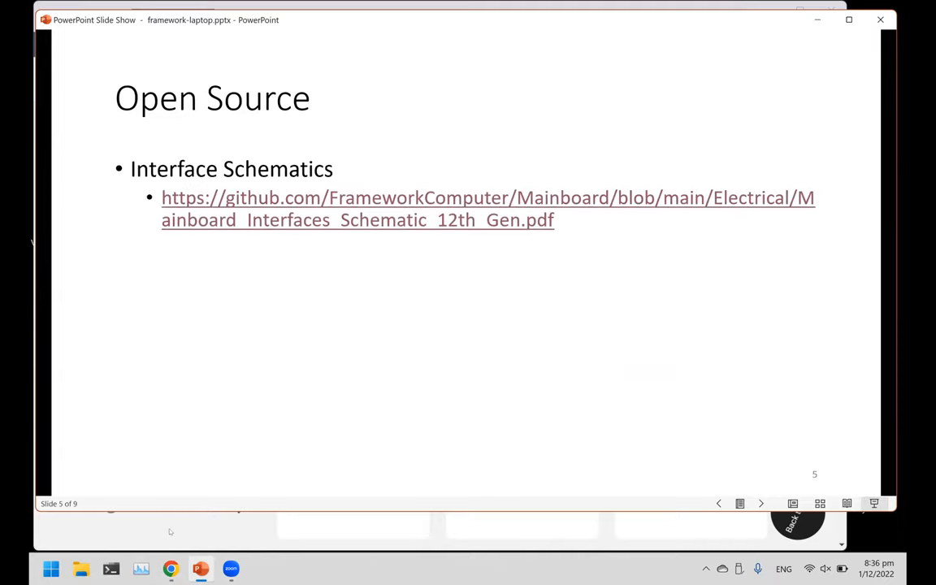
Follow the Interface Schematics link on the Open Source slide to GitHub.
{"action": "left_click", "coordinate": [479, 198]}
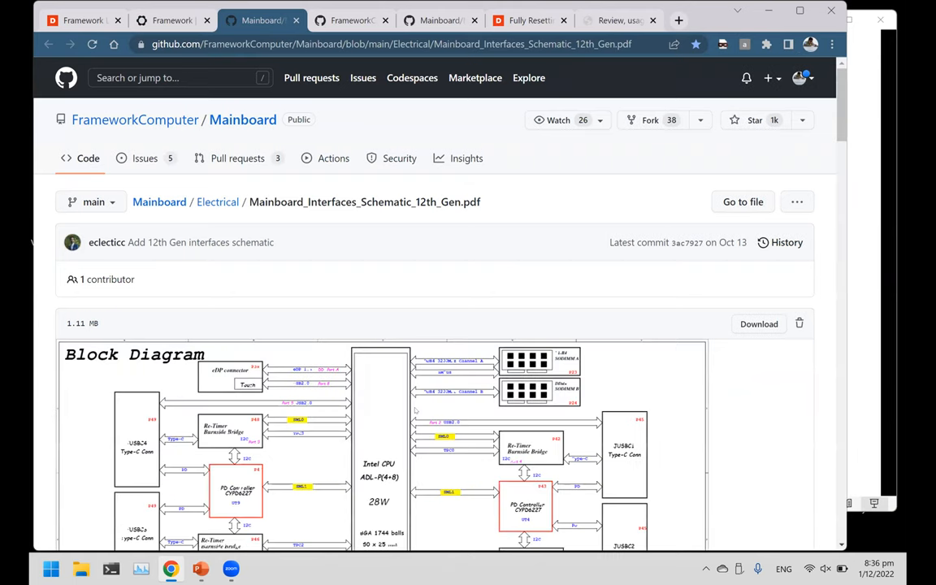
Scroll through the 12th Gen mainboard interfaces schematic PDF and return to the slideshow.
{"action": "scroll", "scroll_direction": "down", "scroll_amount": 3}
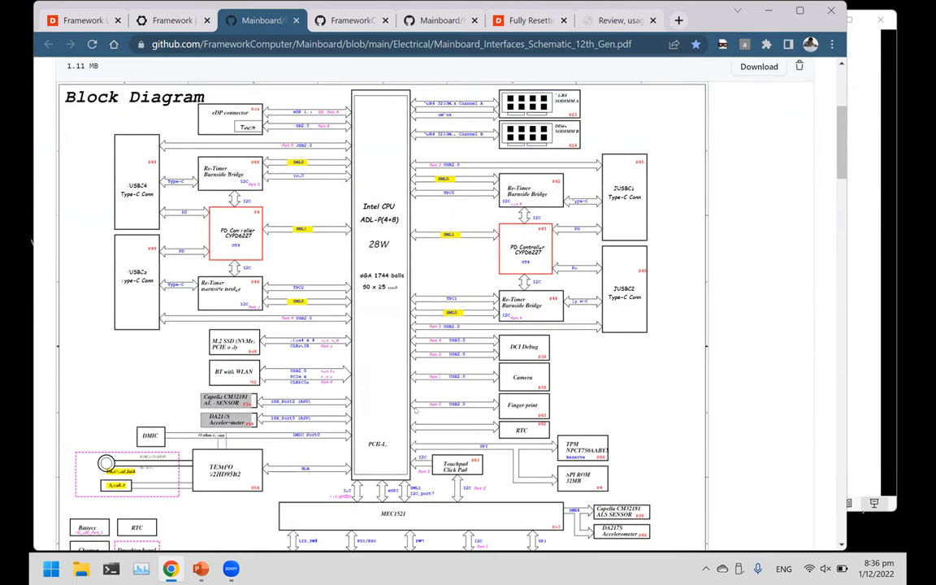
{"action": "scroll", "scroll_direction": "down", "scroll_amount": 3}
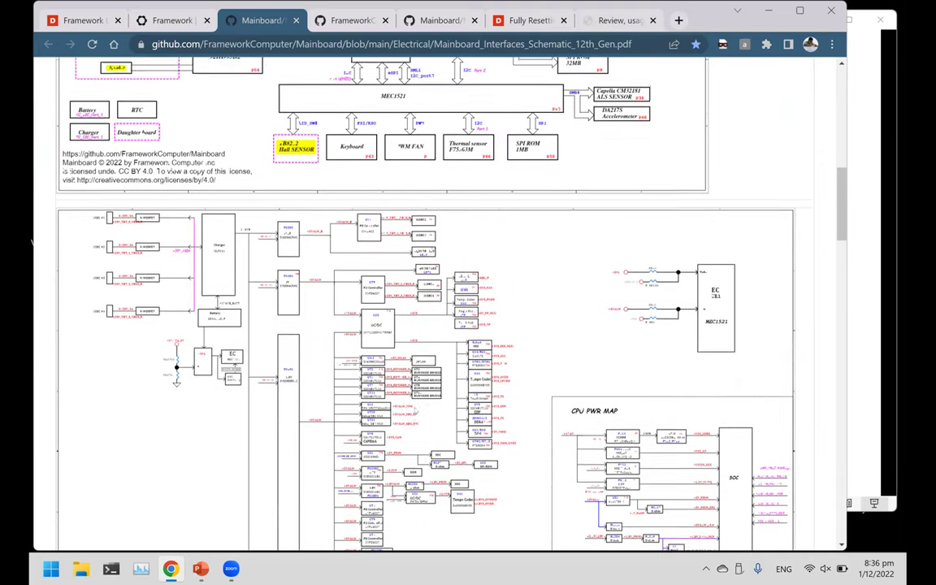
{"action": "scroll", "scroll_direction": "down", "scroll_amount": 3}
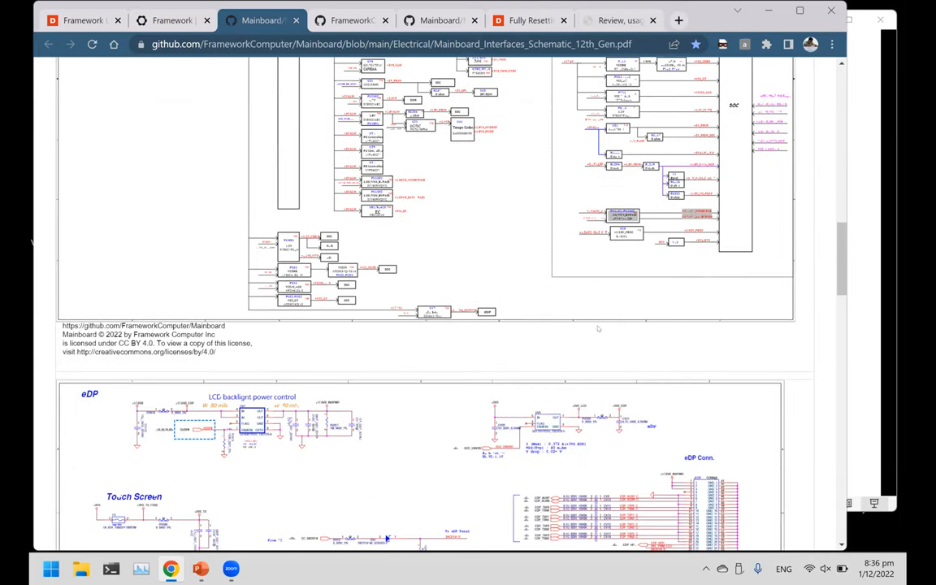
{"action": "scroll", "scroll_direction": "down", "scroll_amount": 3}
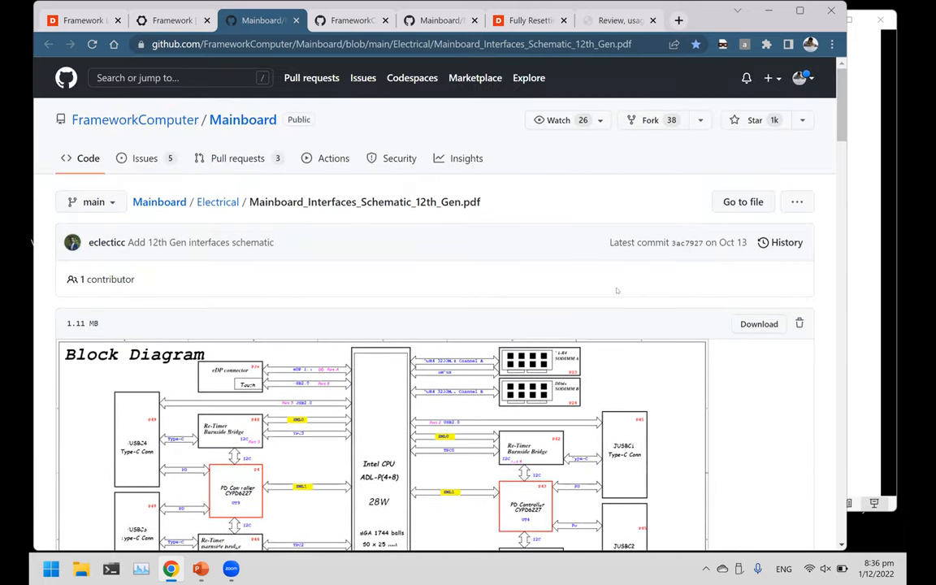
{"action": "left_click", "coordinate": [198, 569]}
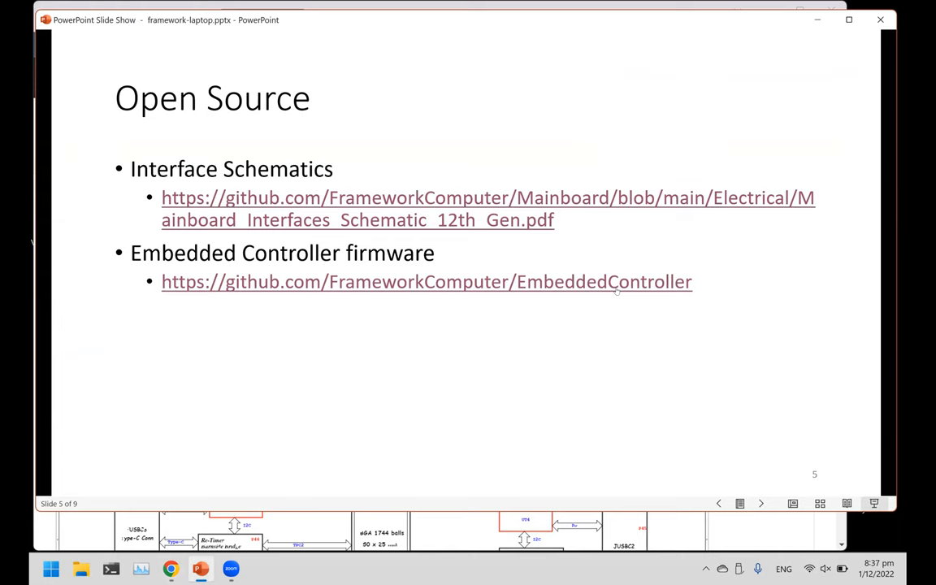
{"action": "mouse_move", "coordinate": [549, 339]}
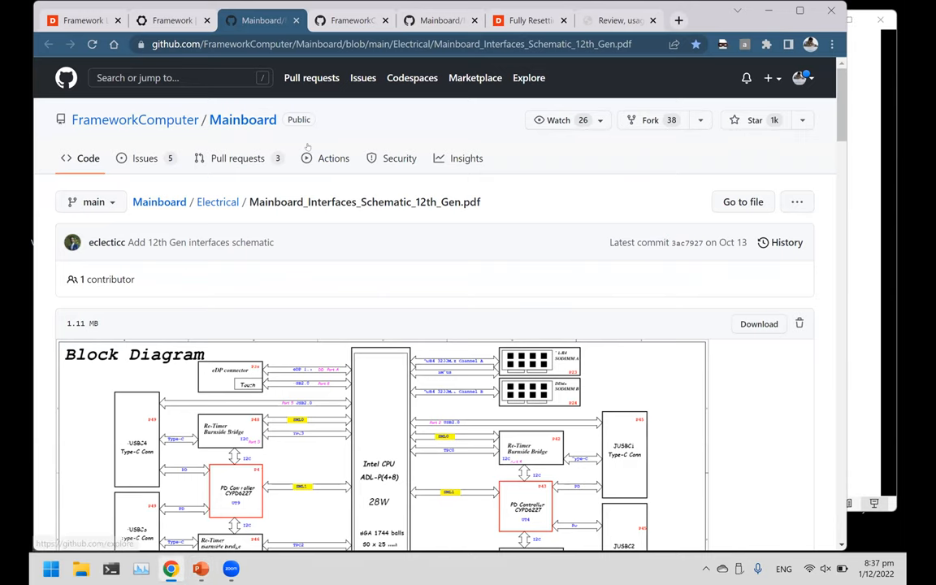
Browse the EmbeddedController firmware repository and README, then return to the slideshow.
{"action": "left_click", "coordinate": [353, 19]}
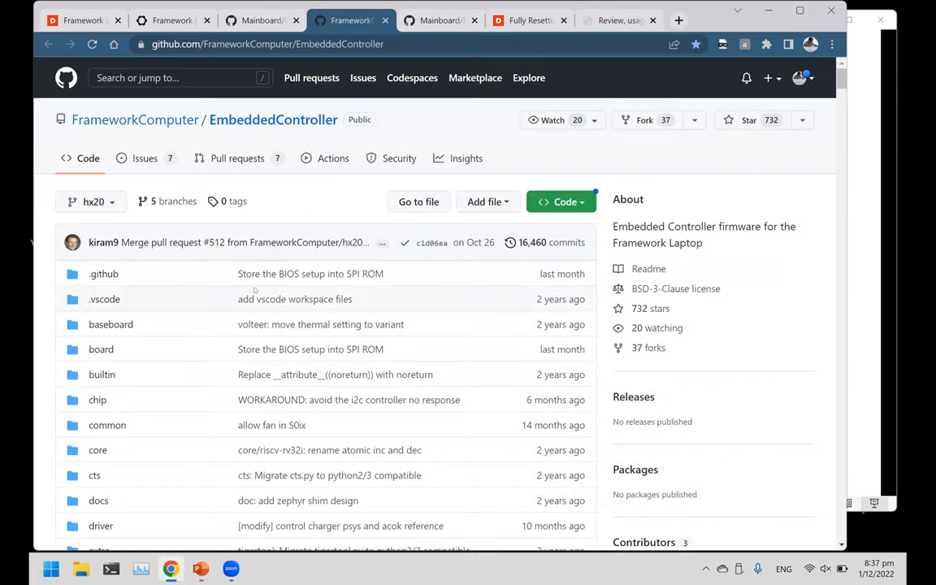
{"action": "scroll", "scroll_direction": "down", "scroll_amount": 3}
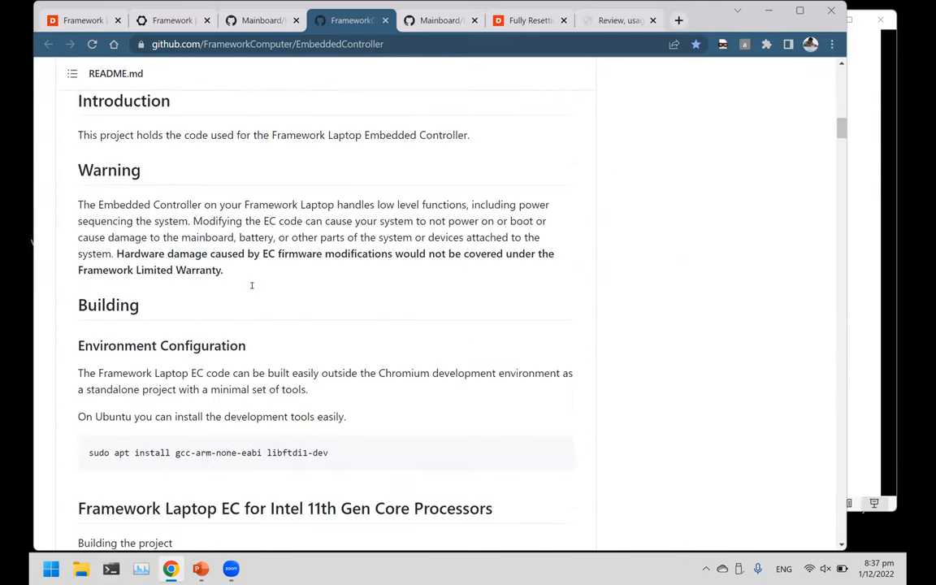
{"action": "scroll", "scroll_direction": "down", "scroll_amount": 3}
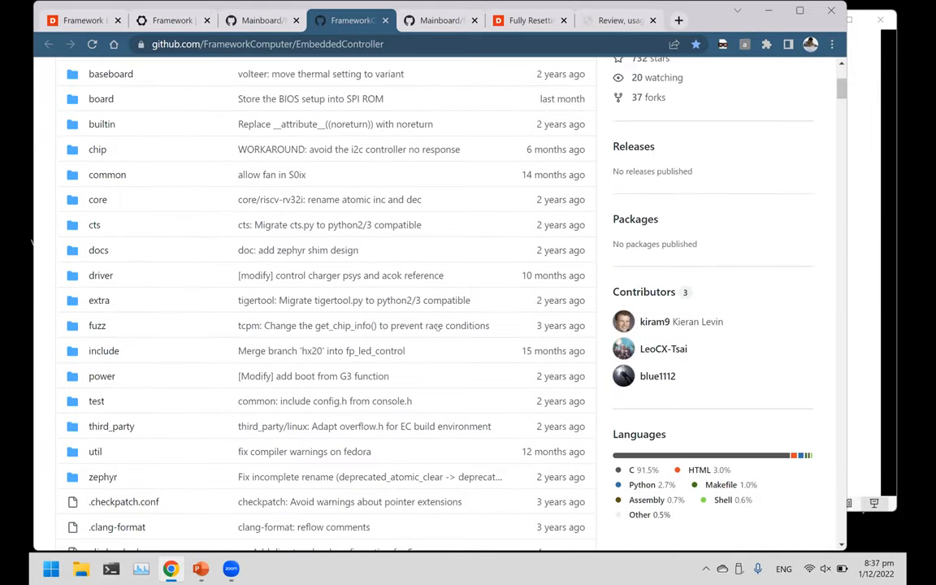
{"action": "left_click", "coordinate": [195, 568]}
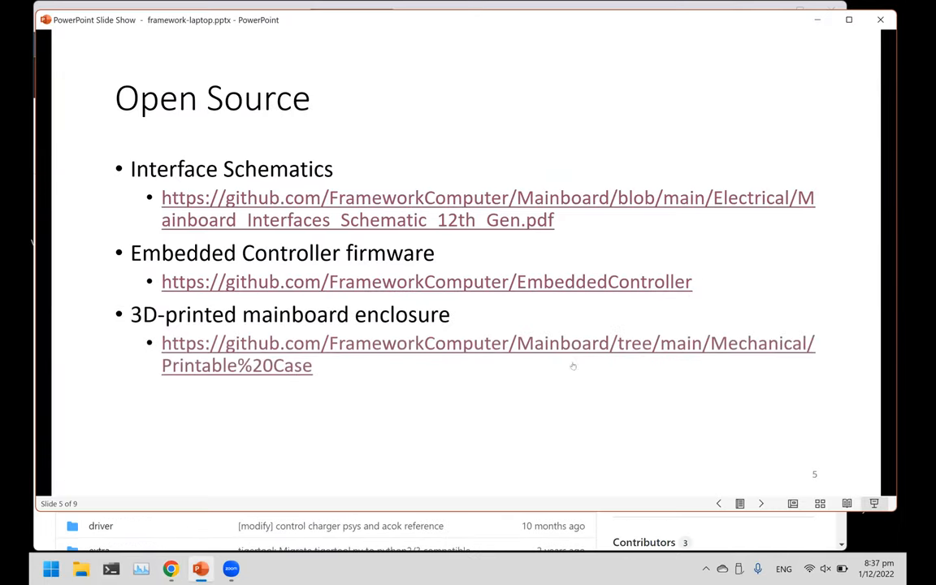
{"action": "mouse_move", "coordinate": [798, 533]}
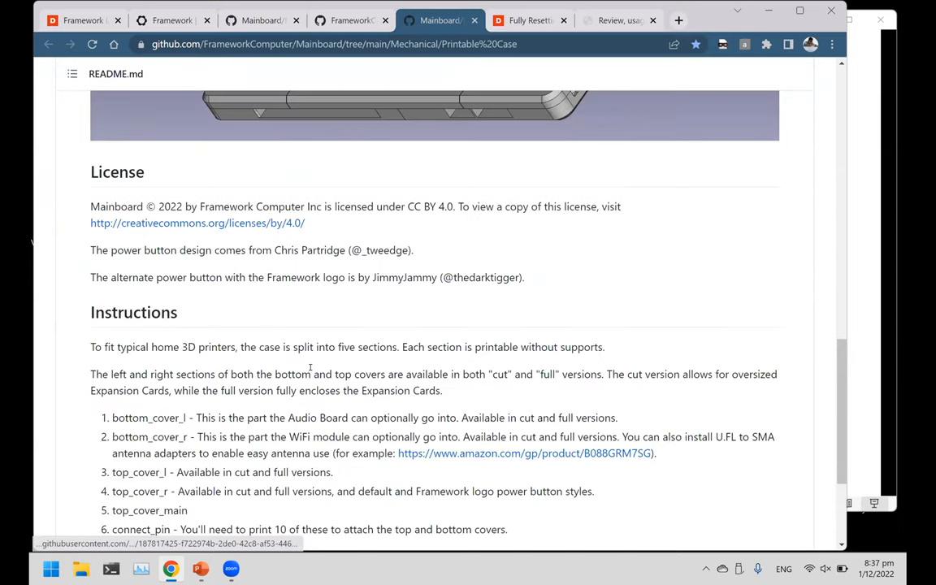
Scroll the Printable Case folder of STL enclosure files and return to the slideshow.
{"action": "scroll", "scroll_direction": "down", "scroll_amount": 3}
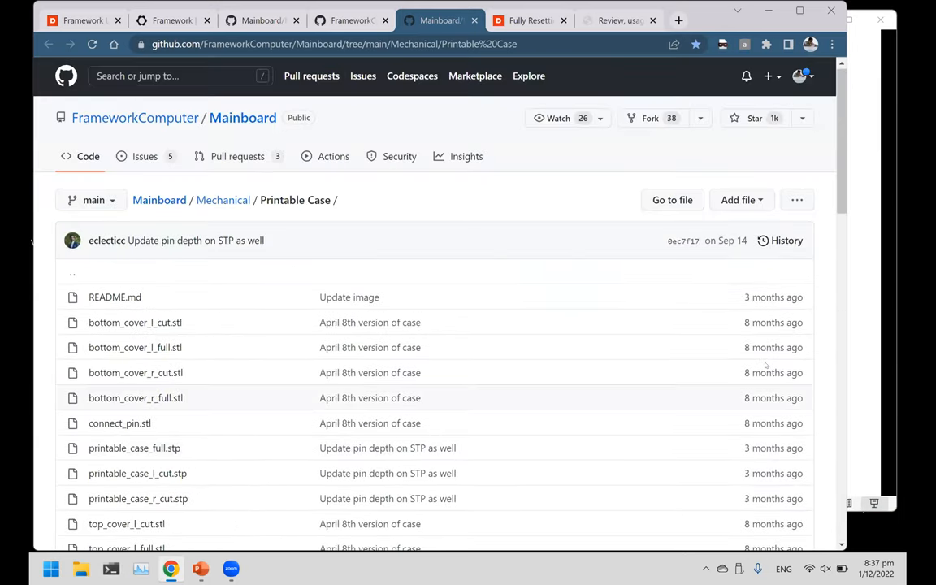
{"action": "left_click", "coordinate": [176, 569]}
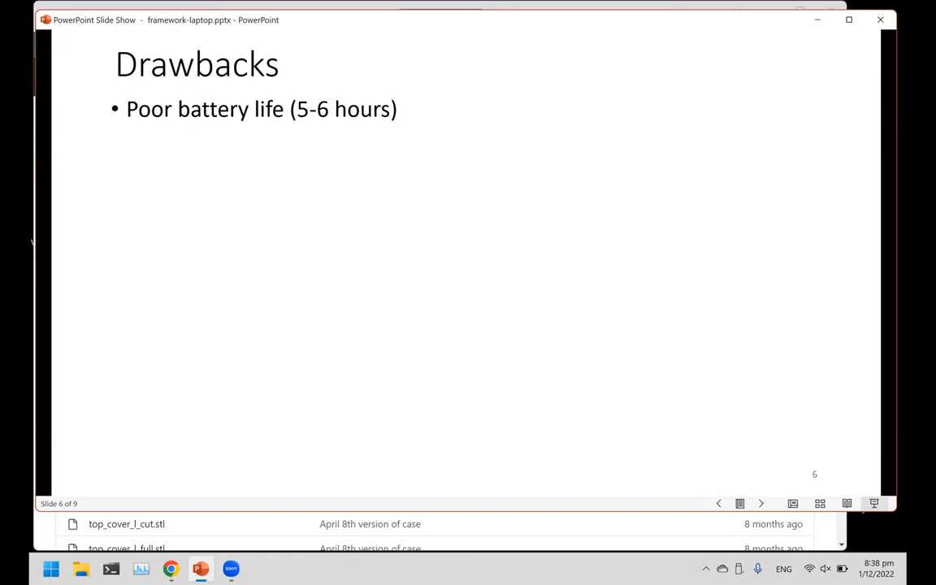
{"action": "mouse_move", "coordinate": [502, 330]}
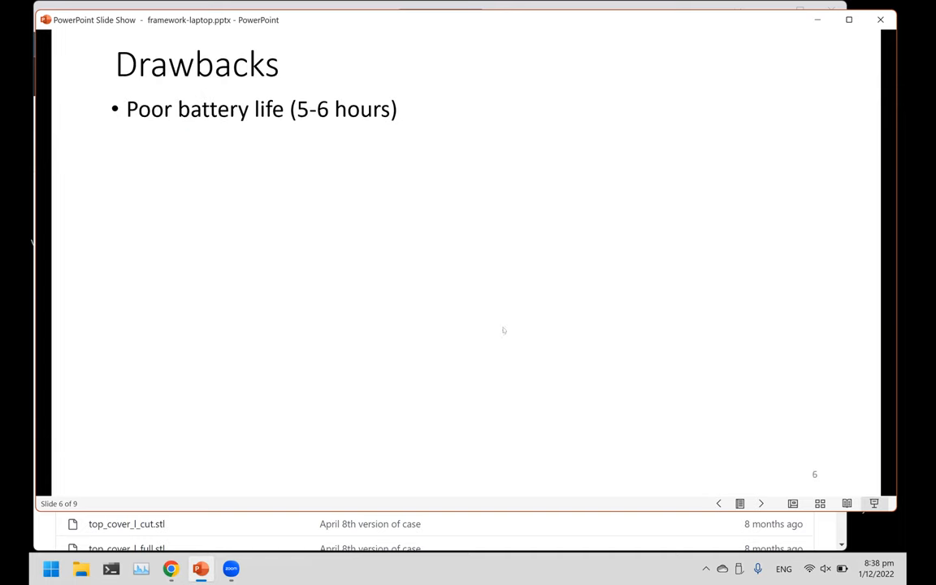
{"action": "mouse_move", "coordinate": [679, 452]}
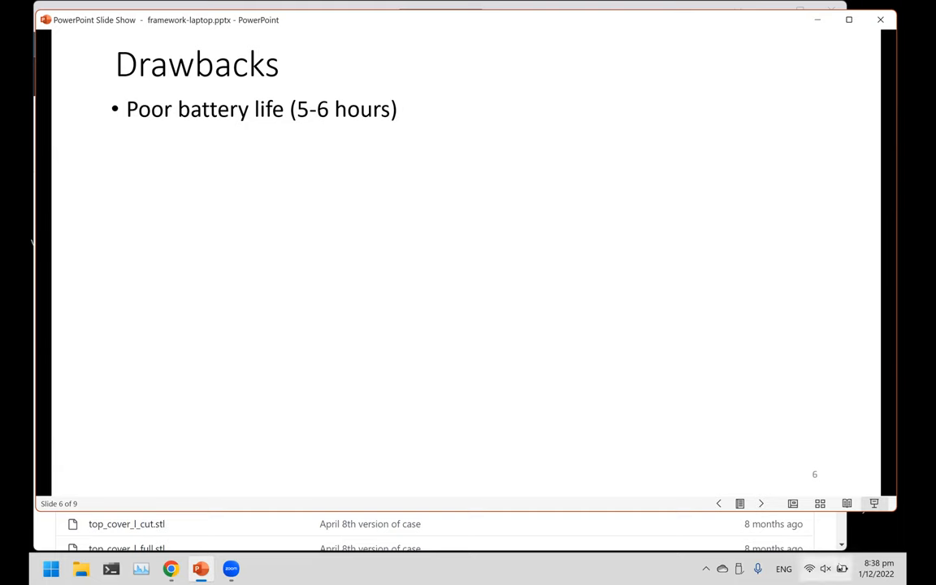
{"action": "mouse_move", "coordinate": [851, 568]}
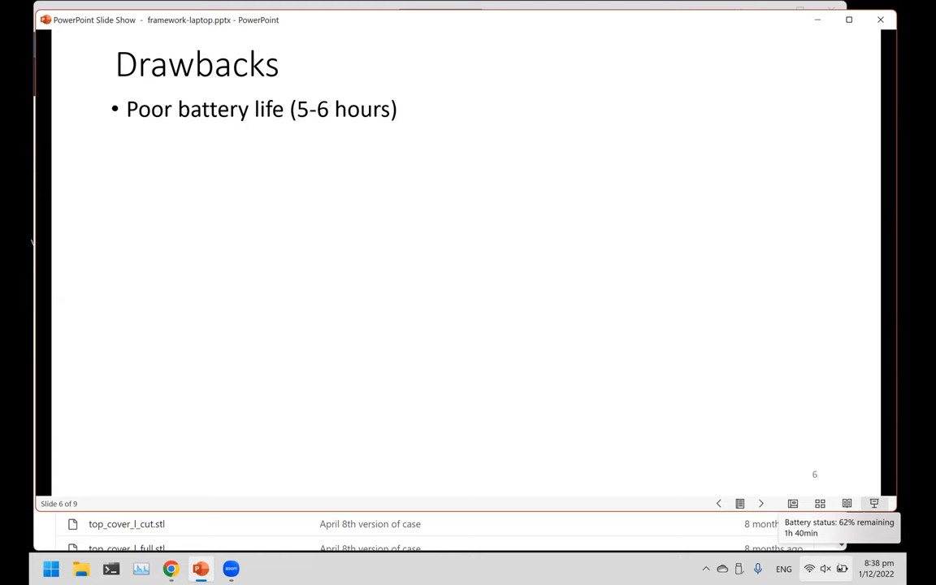
{"action": "mouse_move", "coordinate": [520, 236]}
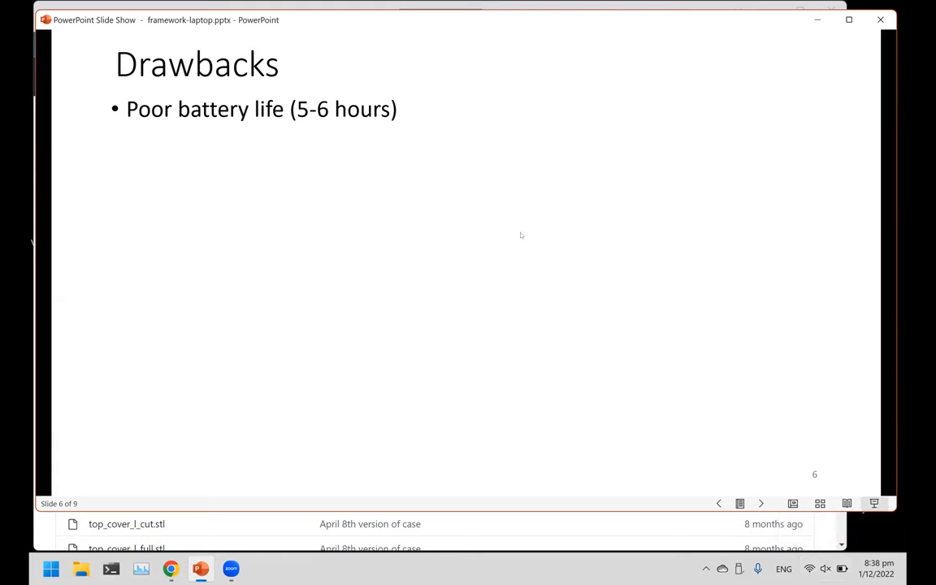
{"action": "mouse_move", "coordinate": [286, 205]}
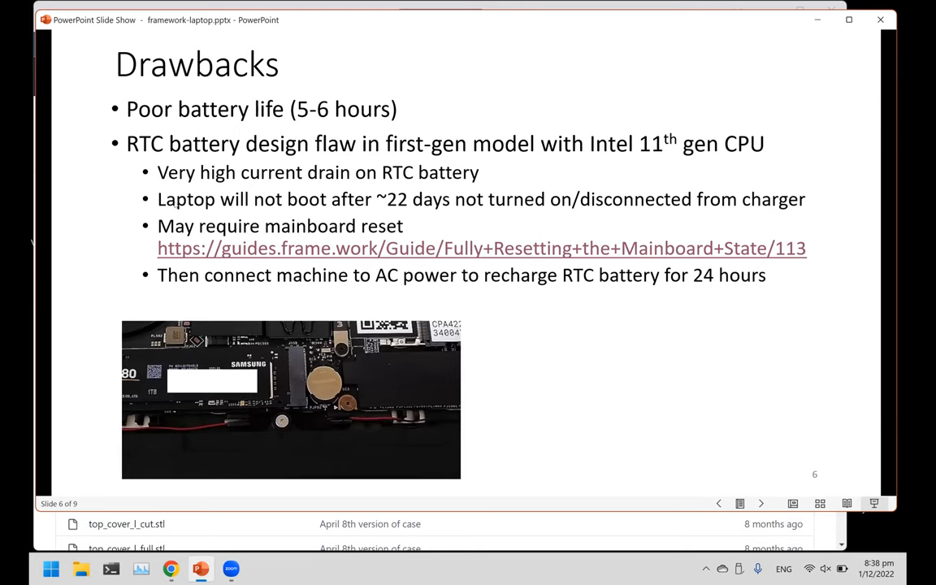
{"action": "mouse_move", "coordinate": [360, 296]}
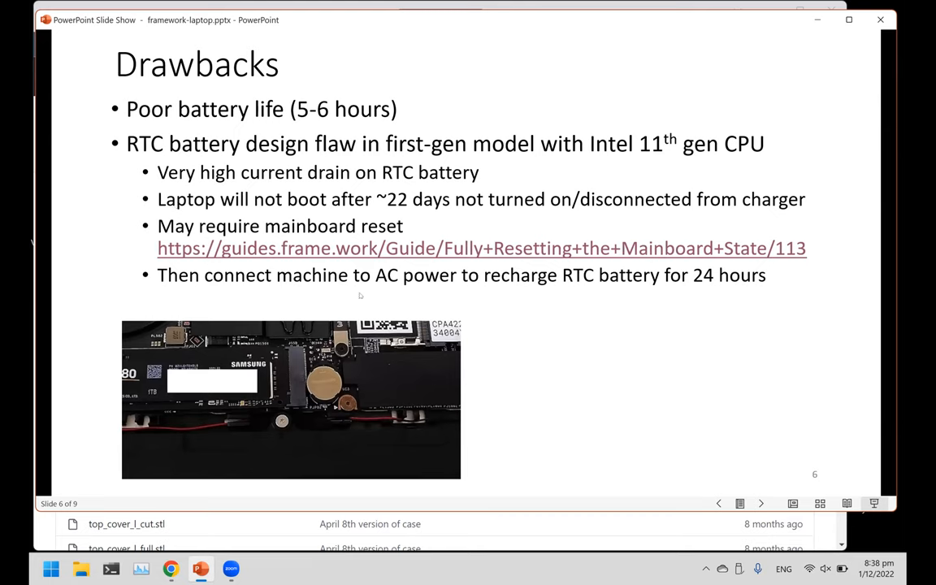
{"action": "mouse_move", "coordinate": [159, 159]}
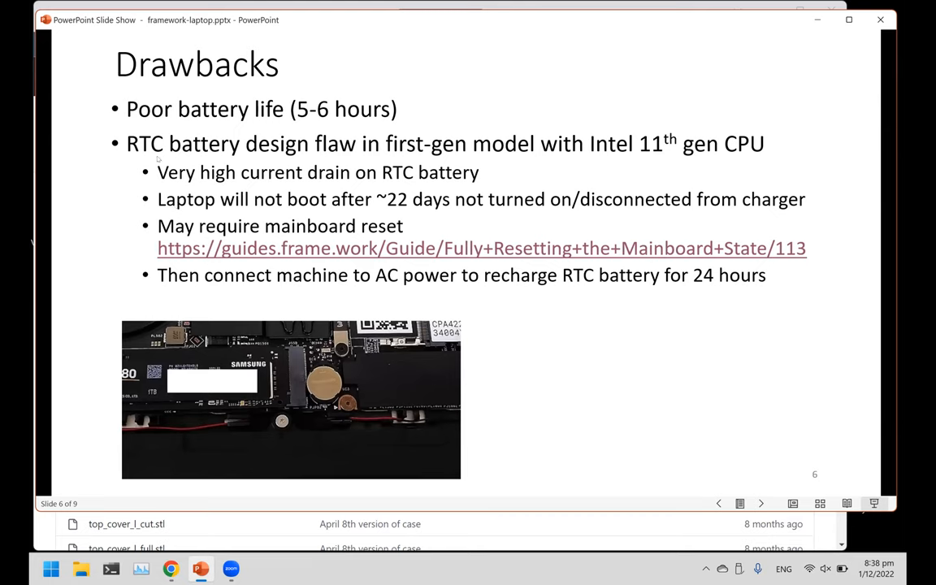
{"action": "mouse_move", "coordinate": [335, 416]}
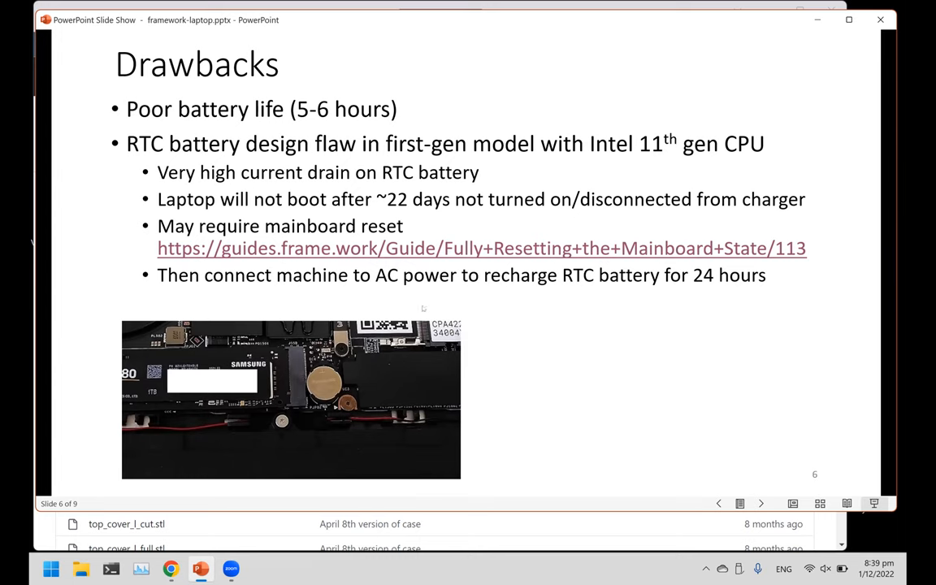
{"action": "mouse_move", "coordinate": [465, 289]}
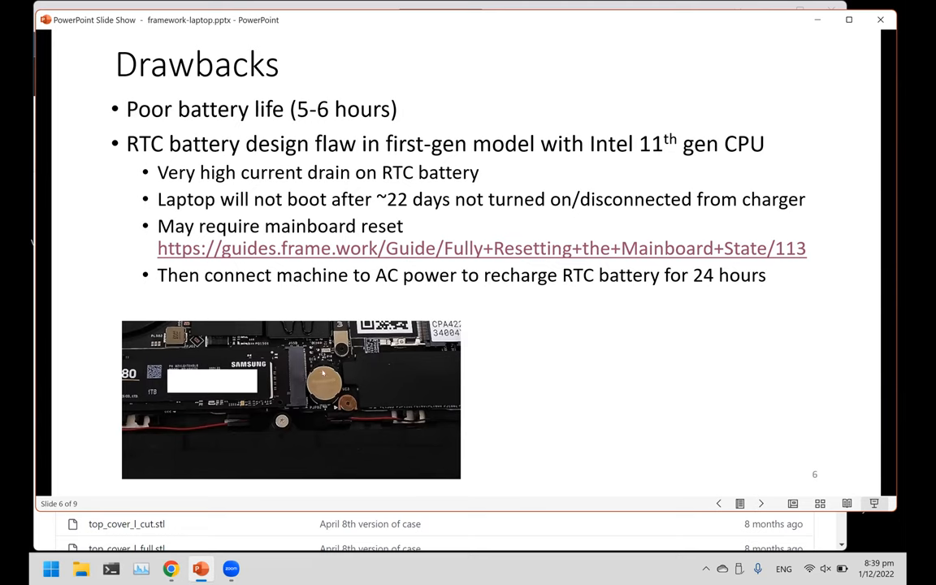
{"action": "mouse_move", "coordinate": [376, 349]}
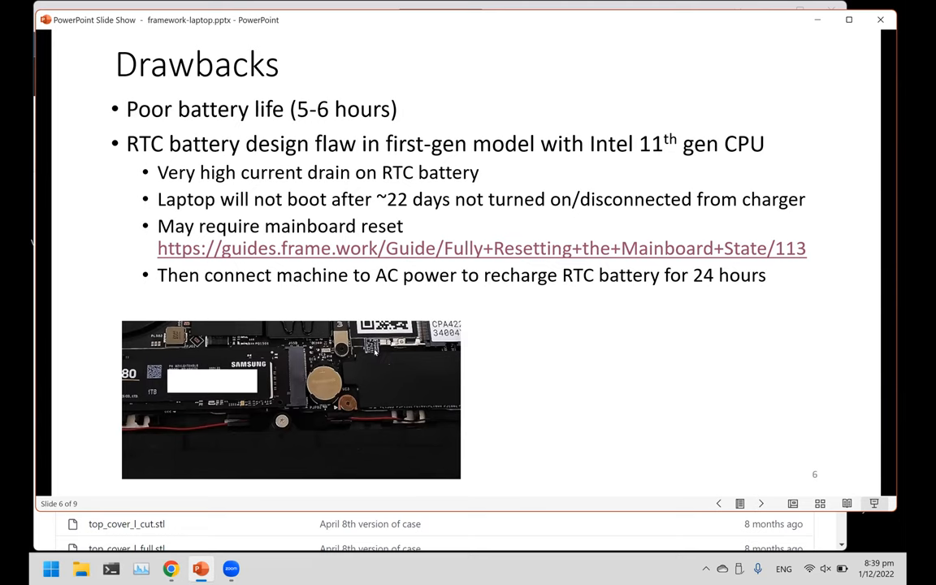
{"action": "mouse_move", "coordinate": [367, 289]}
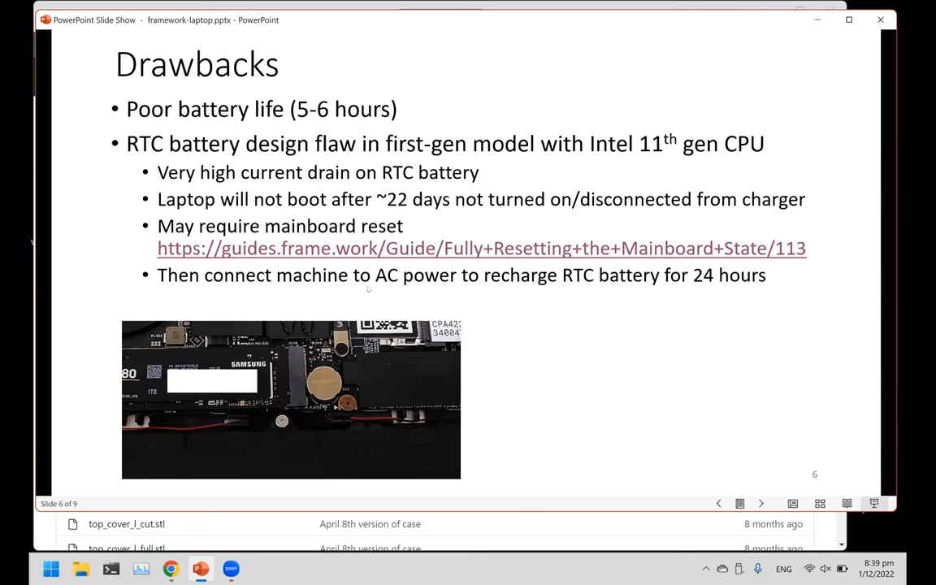
{"action": "mouse_move", "coordinate": [399, 289]}
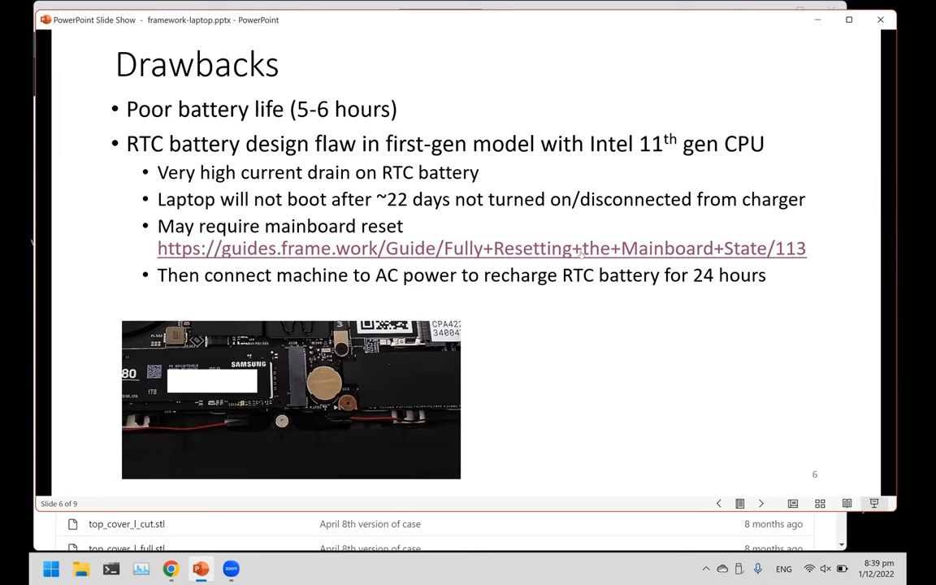
{"action": "mouse_move", "coordinate": [597, 354]}
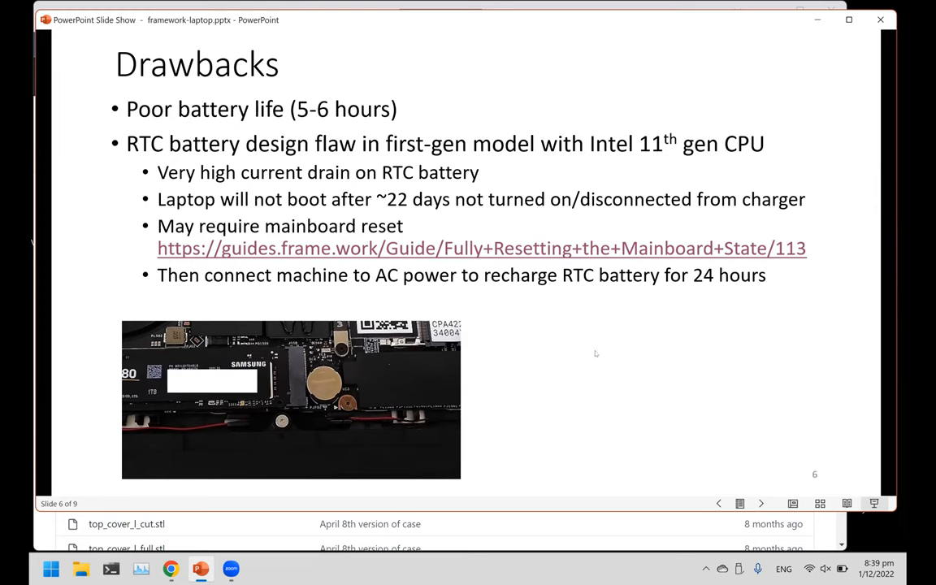
{"action": "mouse_move", "coordinate": [393, 210]}
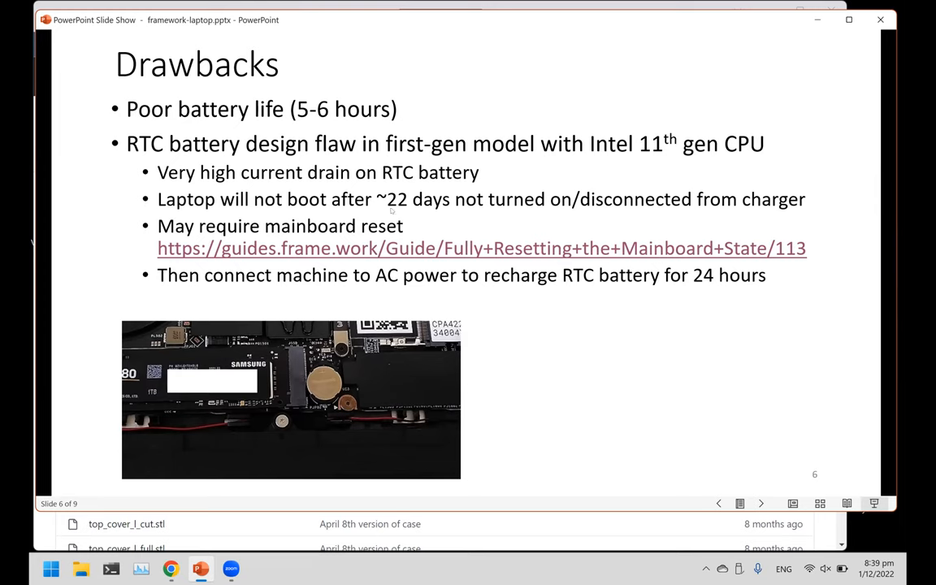
{"action": "mouse_move", "coordinate": [411, 215]}
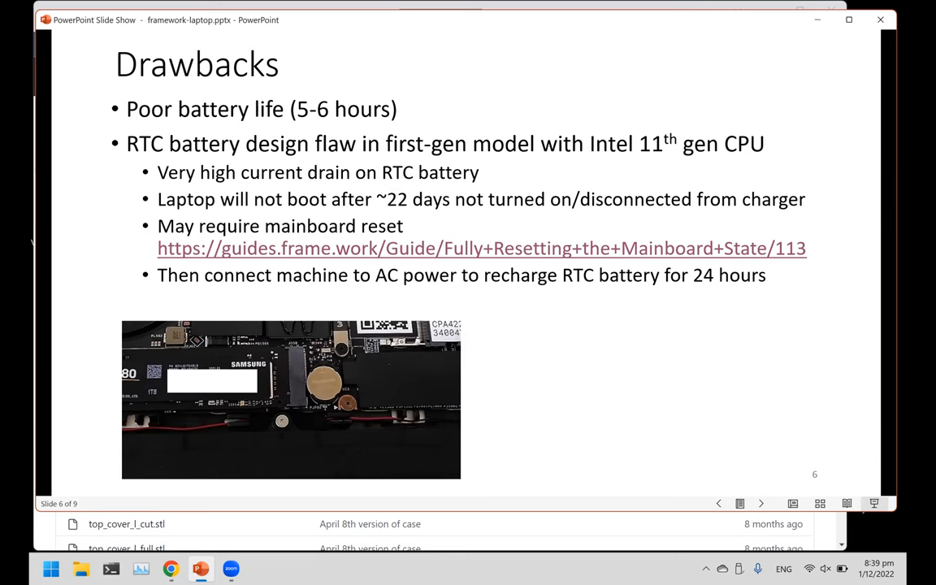
Reveal the RTC battery design flaw bullets and mainboard photo on the Drawbacks slide.
{"action": "left_click", "coordinate": [760, 503]}
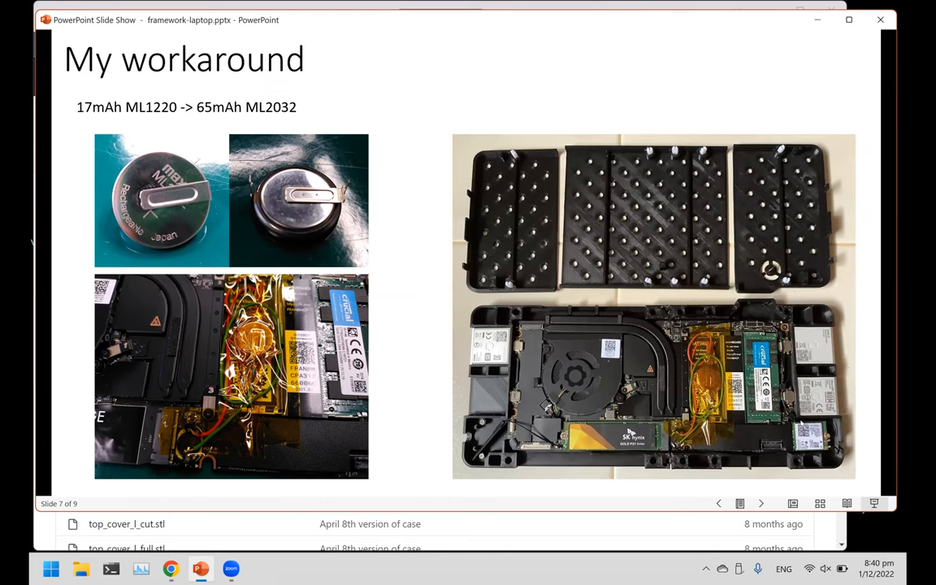
{"action": "mouse_move", "coordinate": [728, 474]}
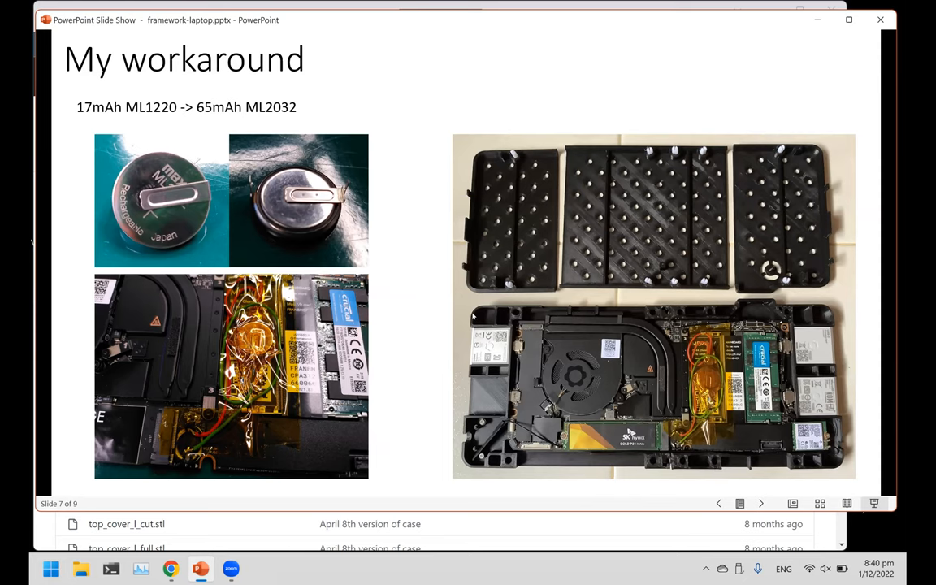
Advance to the My workaround slide on swapping the ML1220 cell for an ML2032.
{"action": "left_click", "coordinate": [760, 503]}
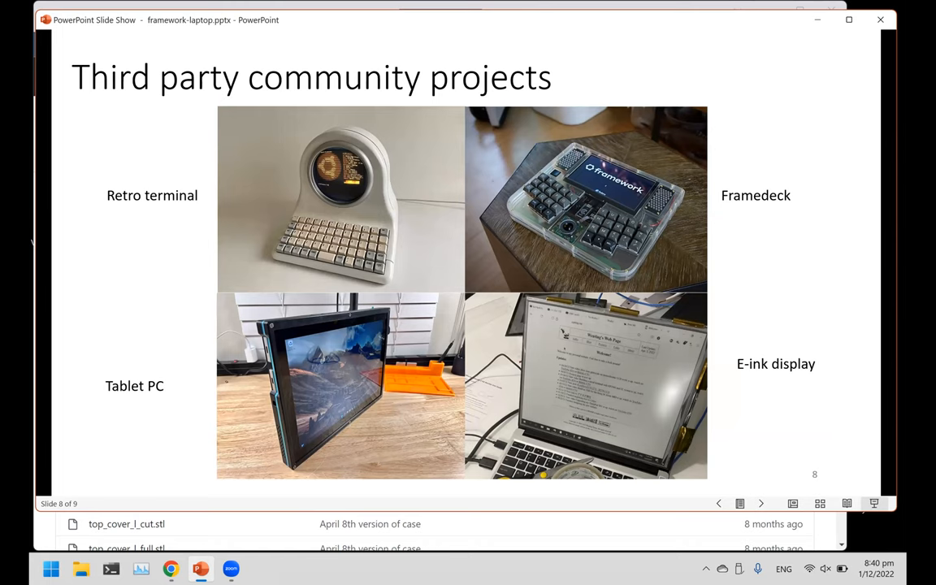
{"action": "mouse_move", "coordinate": [702, 185]}
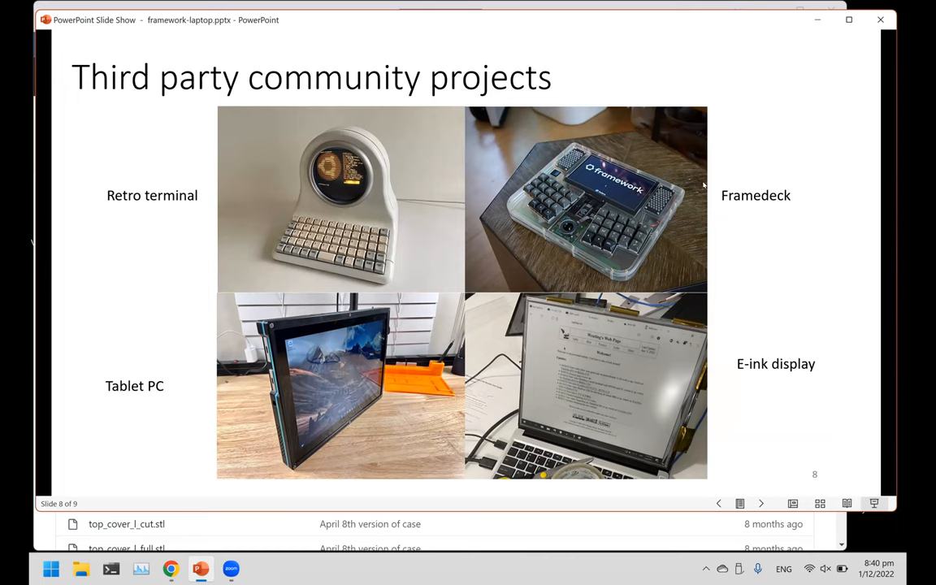
{"action": "mouse_move", "coordinate": [514, 372]}
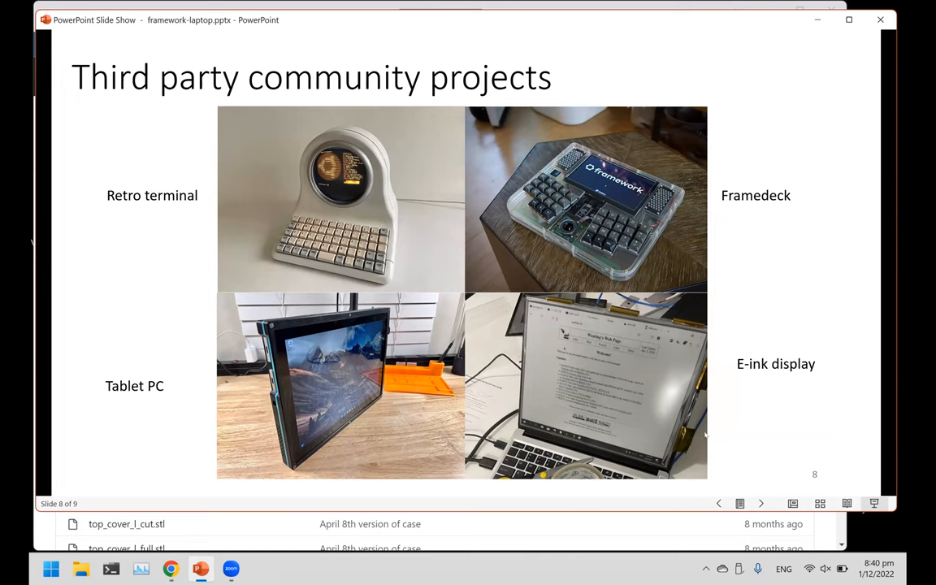
{"action": "mouse_move", "coordinate": [601, 398]}
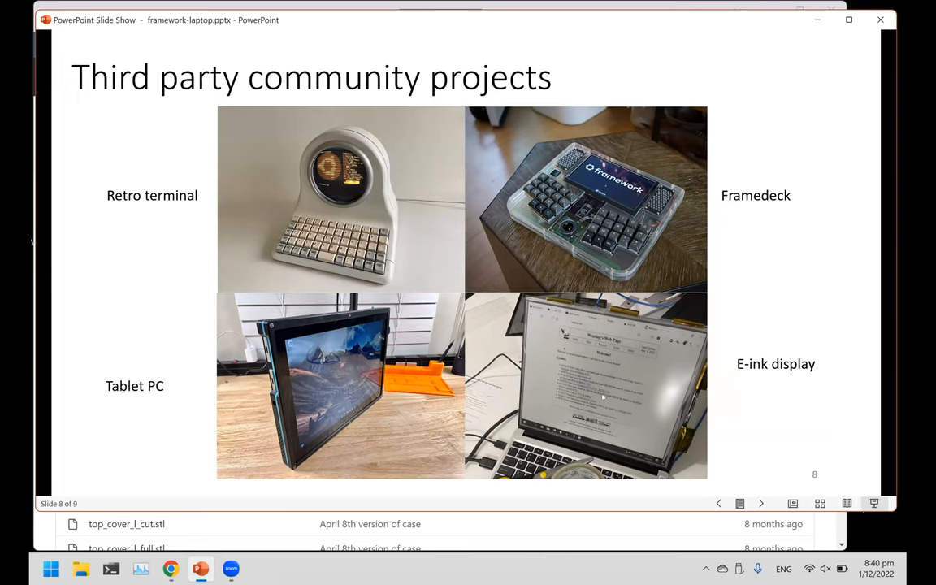
{"action": "mouse_move", "coordinate": [547, 341]}
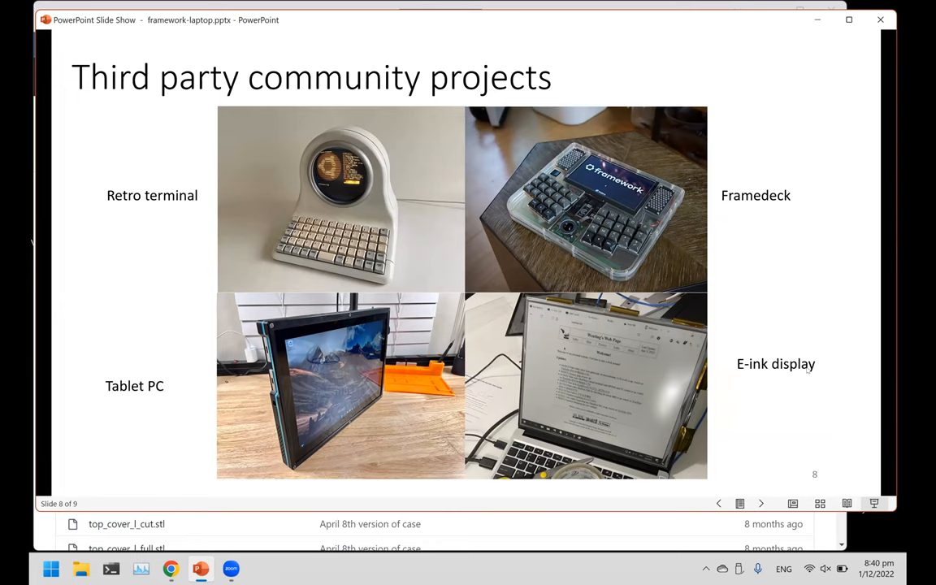
{"action": "mouse_move", "coordinate": [832, 370]}
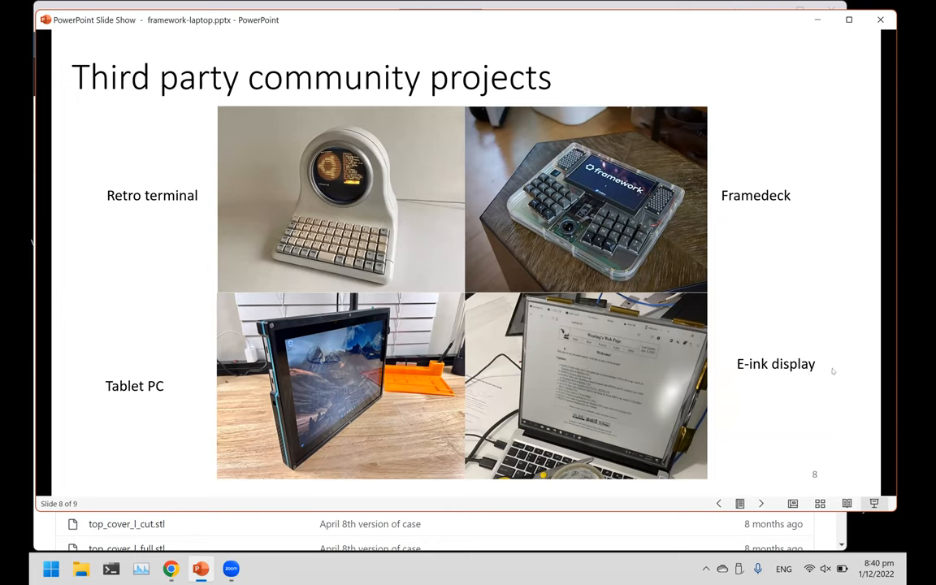
Advance from the community projects slide to the final 'How to buy this machine?' slide.
{"action": "key", "text": "Right"}
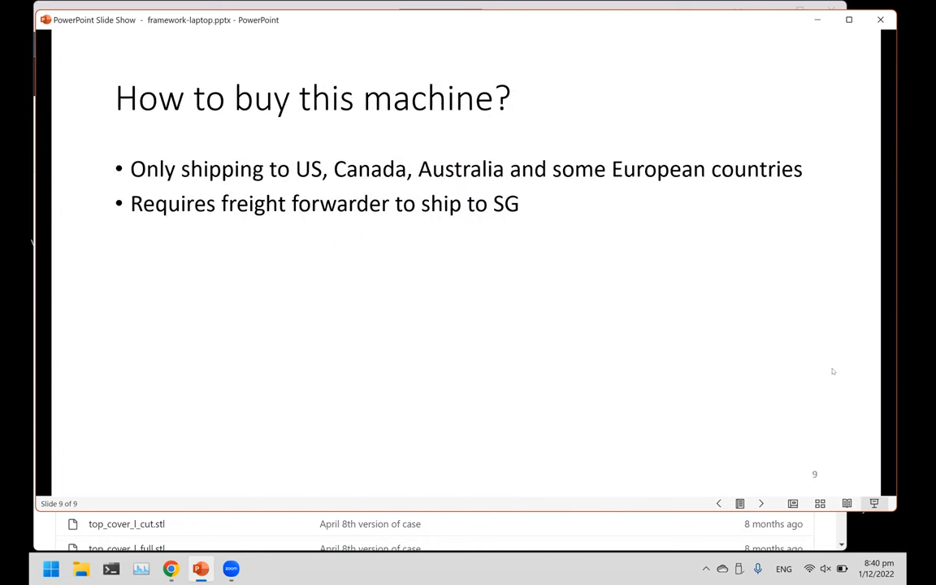